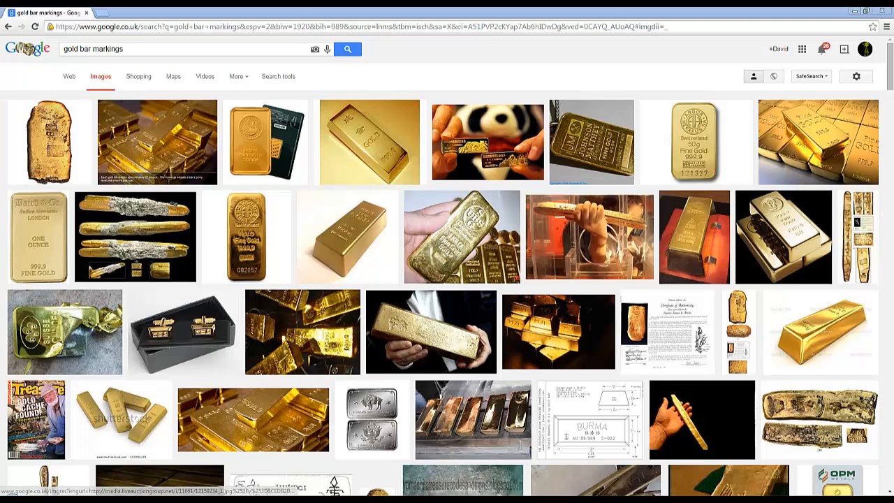
Step: Paste the copied Switzerland 50g Fine Gold bar photo as a new image
scroll("down", 3)
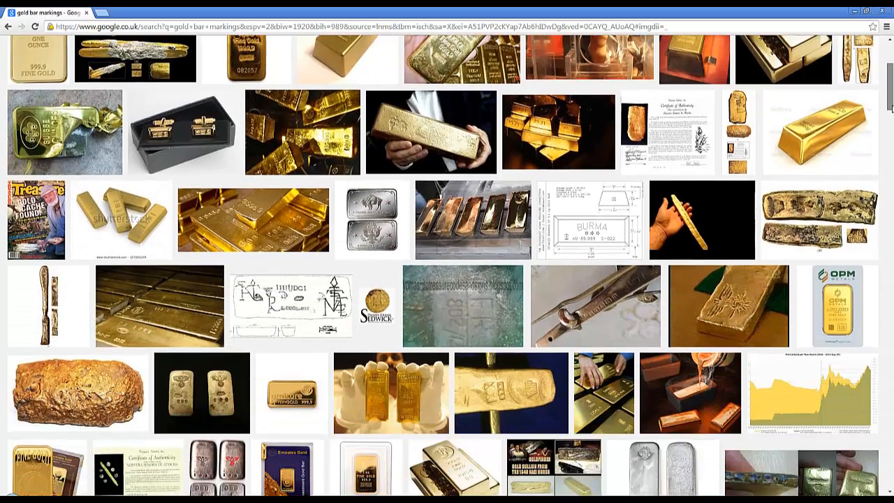
scroll("down", 3)
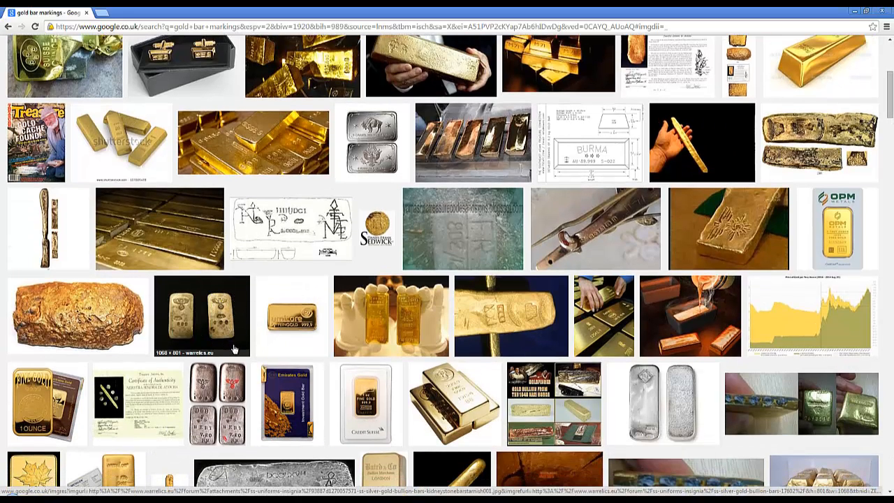
mouse_move(226, 305)
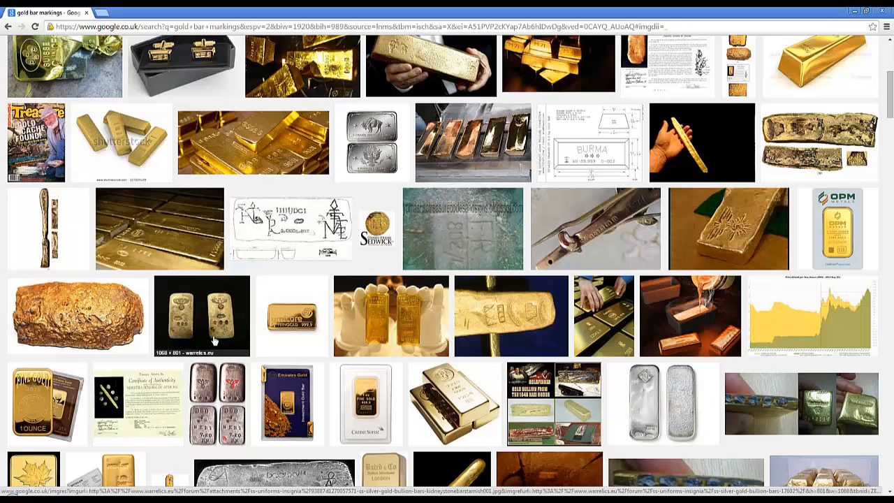
mouse_move(231, 337)
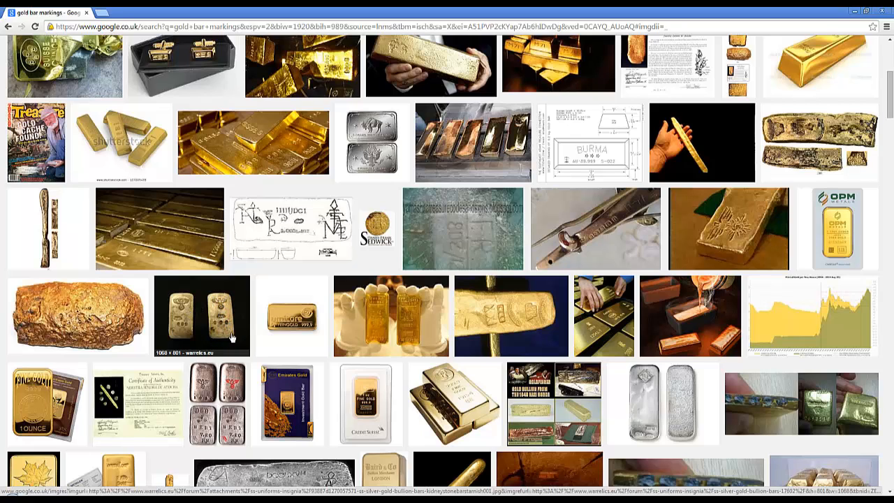
mouse_move(263, 324)
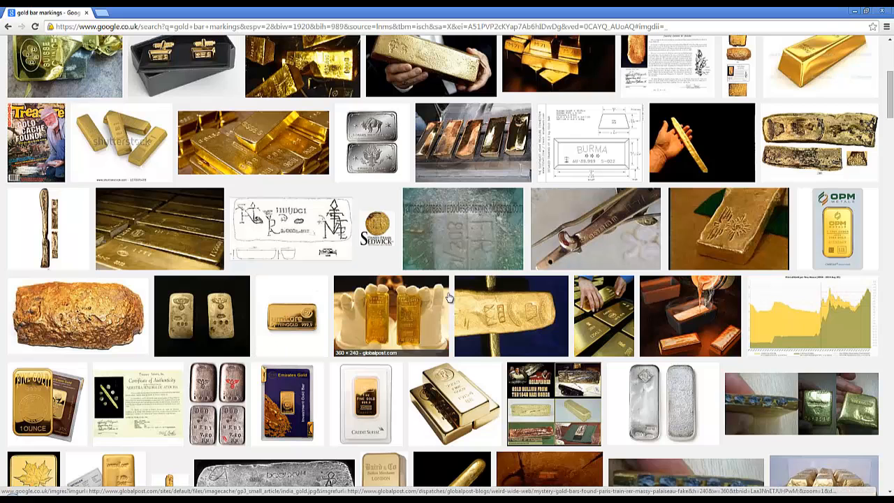
scroll("down", 3)
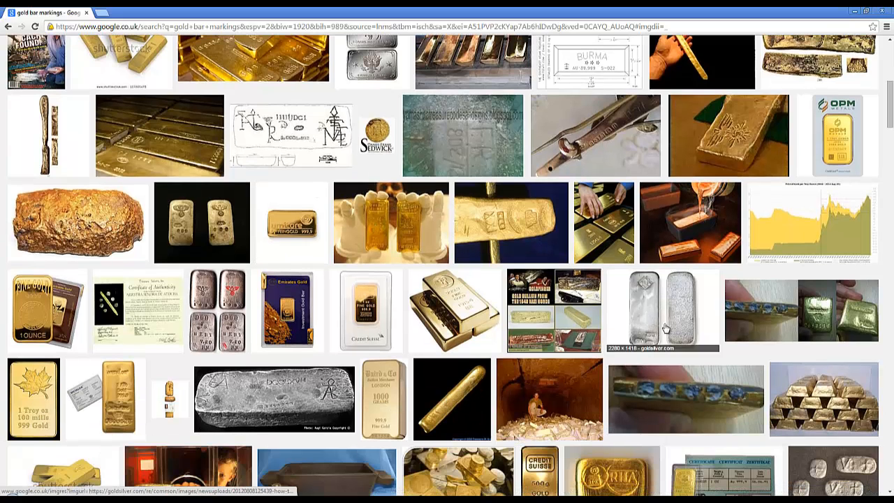
mouse_move(380, 398)
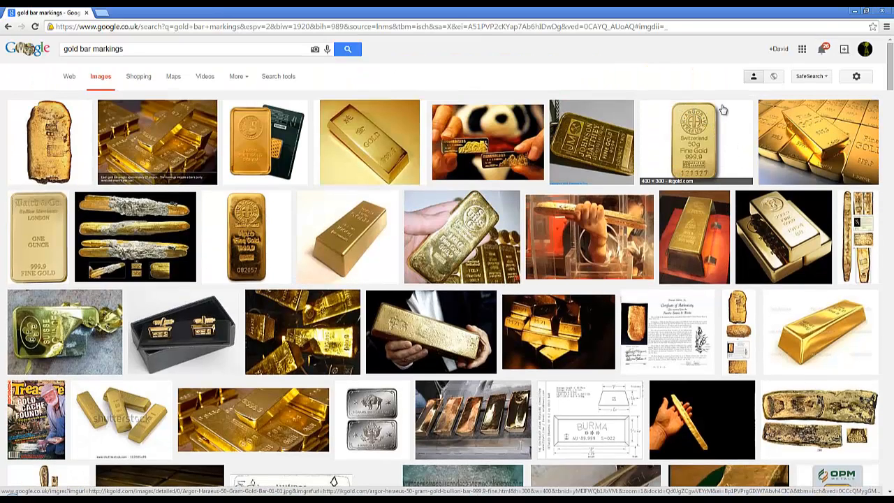
mouse_move(724, 161)
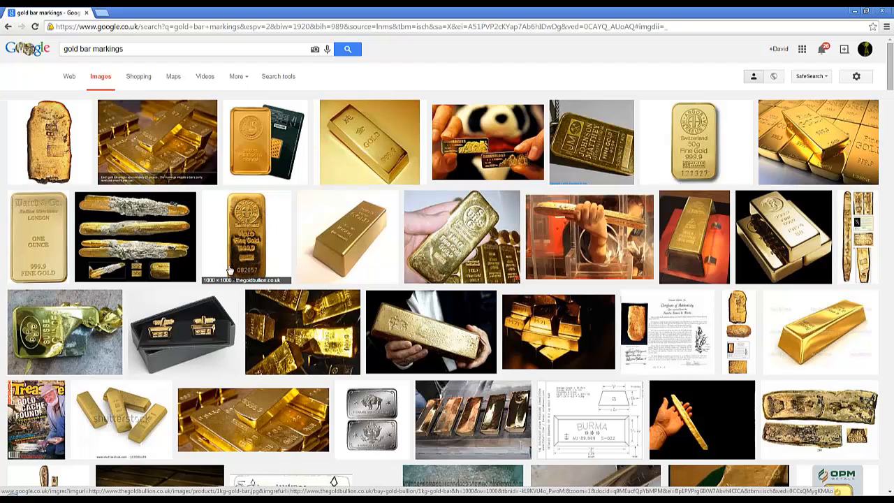
mouse_move(737, 332)
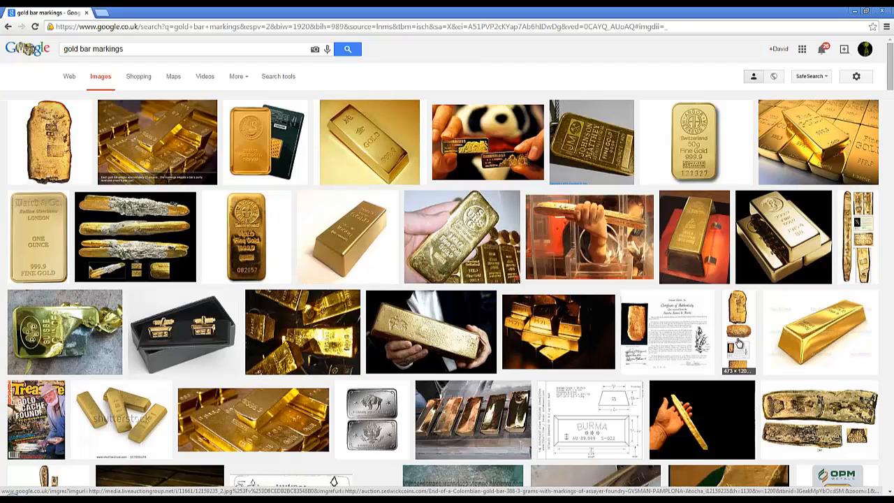
mouse_move(447, 165)
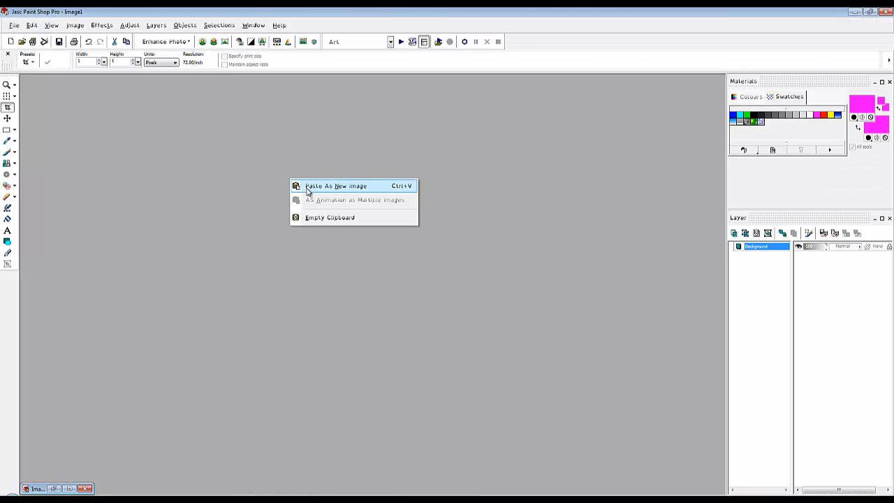
left_click(335, 186)
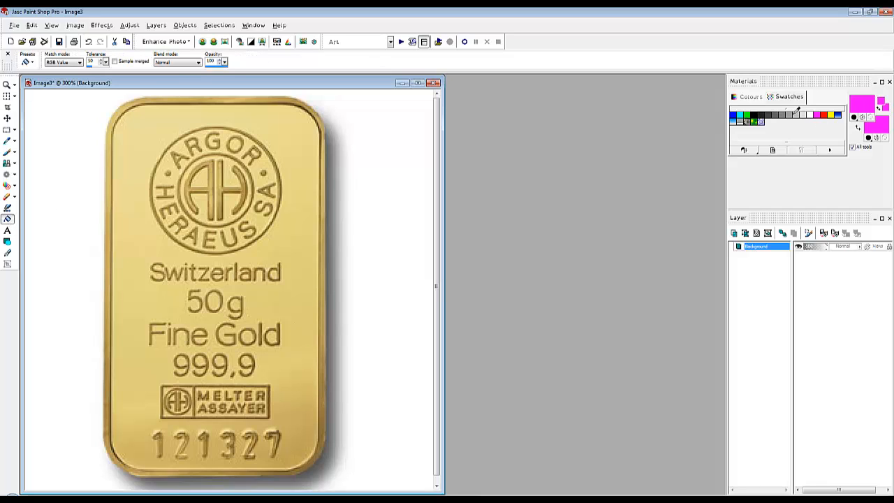
Step: Flood-fill the white background around the bar with black and enlarge the black canvas
left_click(338, 126)
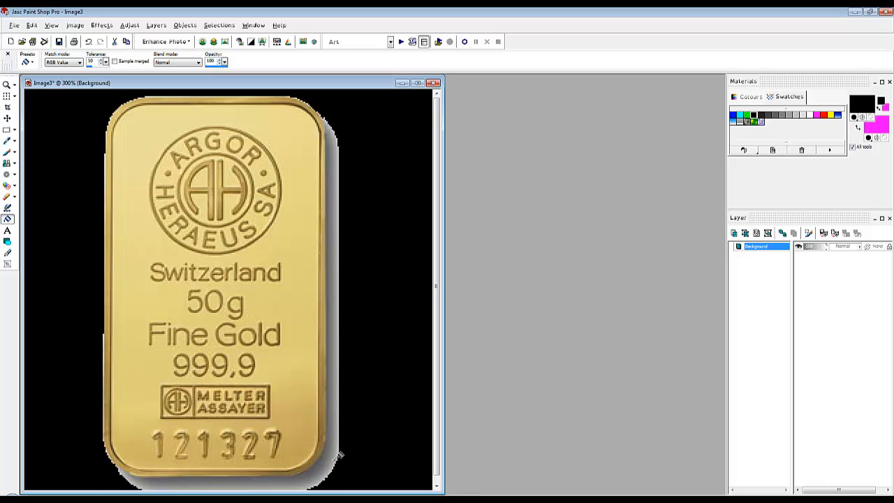
mouse_move(84, 161)
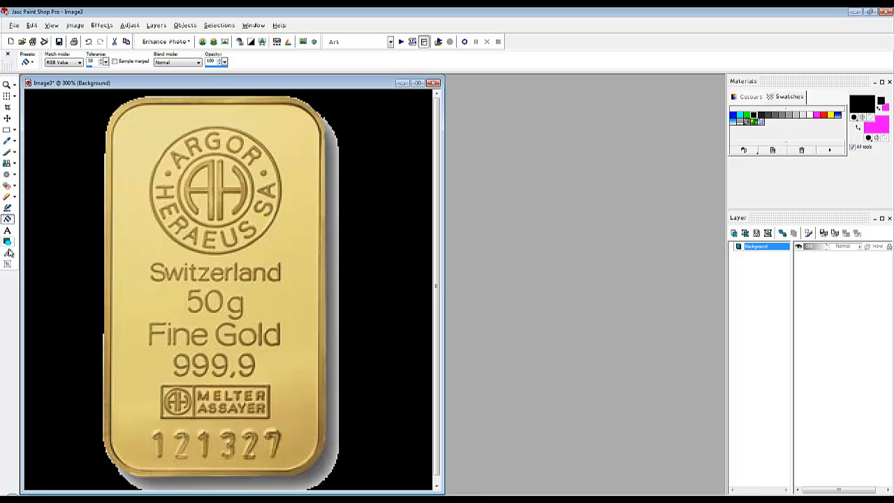
left_click(8, 240)
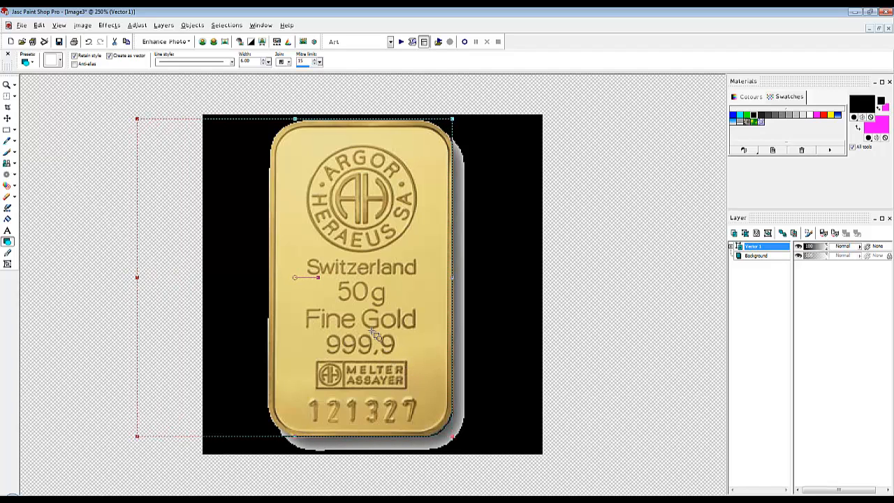
mouse_move(240, 86)
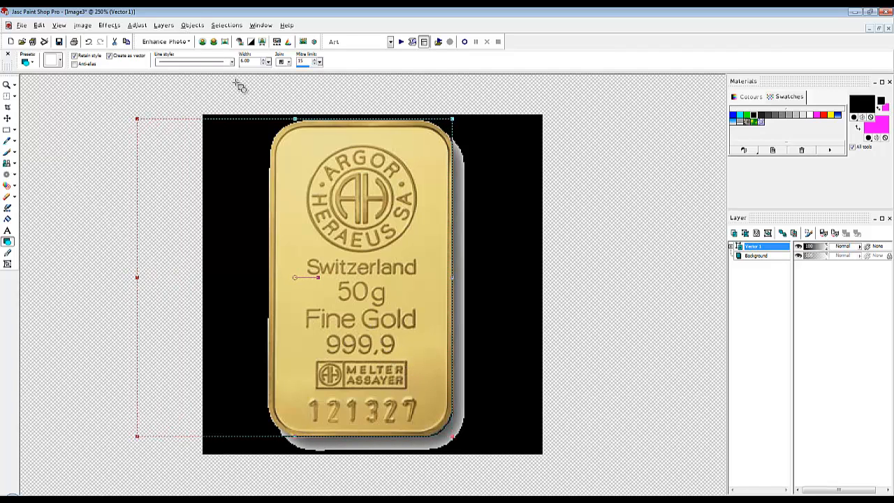
Step: Merge all layers into a single flattened image via Layers > Merge > Merge All
left_click(136, 25)
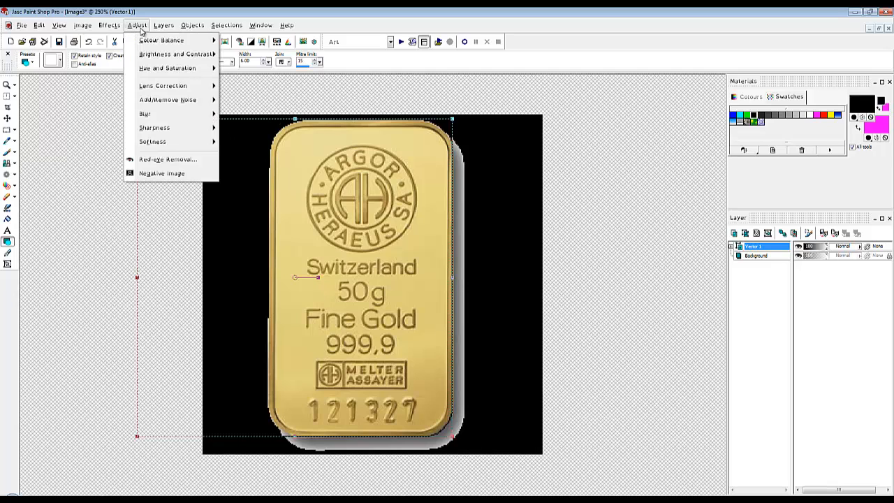
left_click(162, 25)
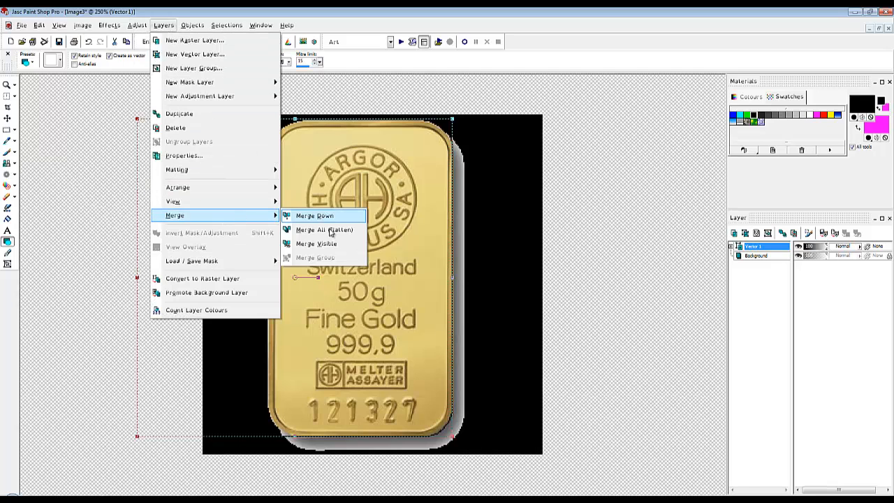
left_click(324, 229)
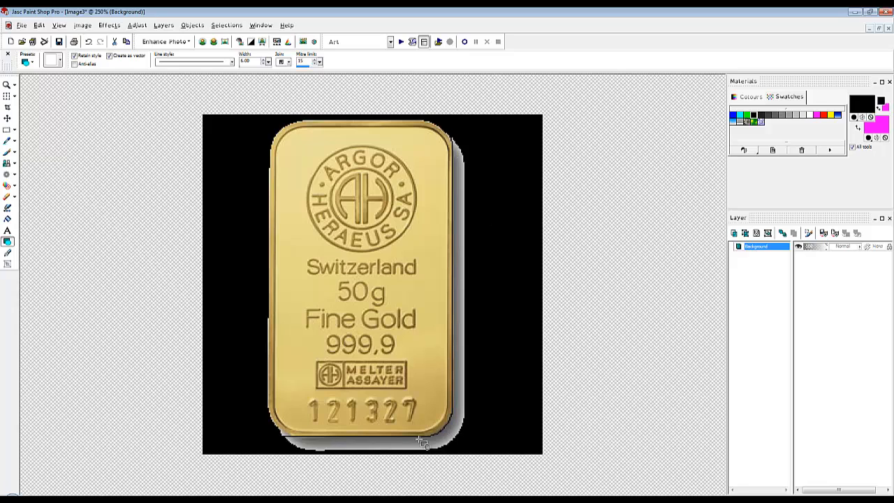
mouse_move(254, 174)
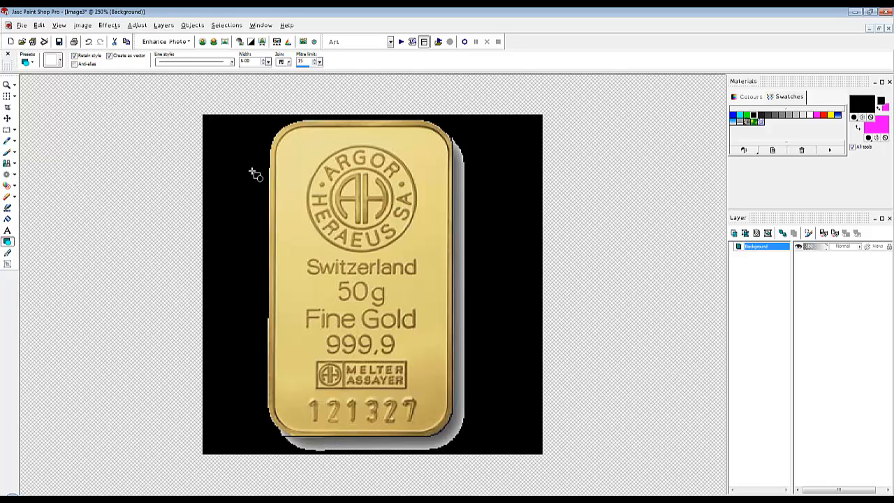
Step: Reposition the gold bar so it sits centred on the plain black canvas
left_click_drag(254, 174, 558, 458)
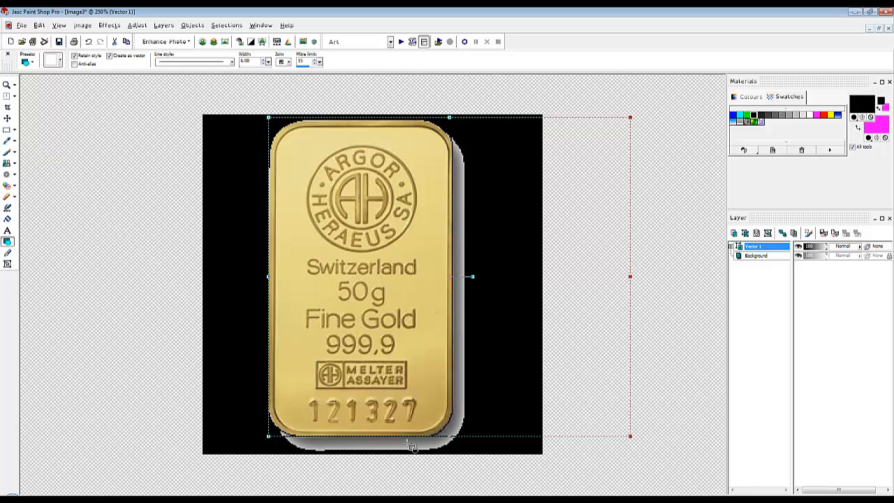
left_click(162, 25)
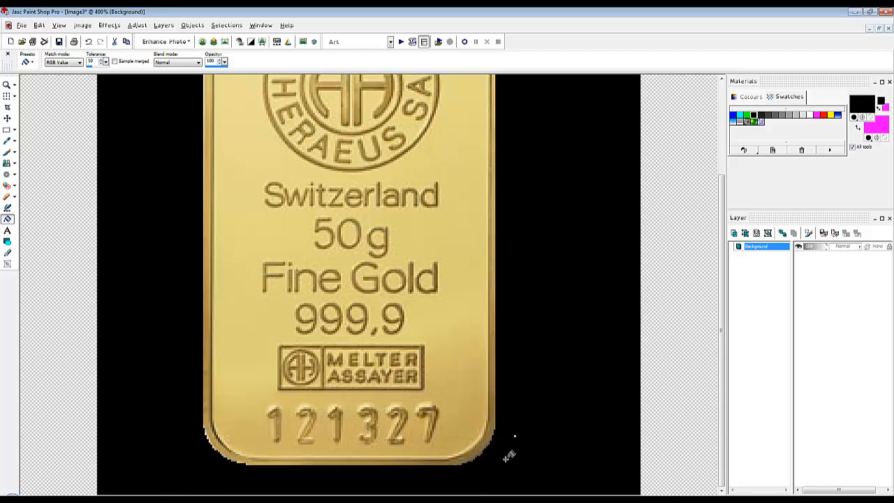
mouse_move(505, 458)
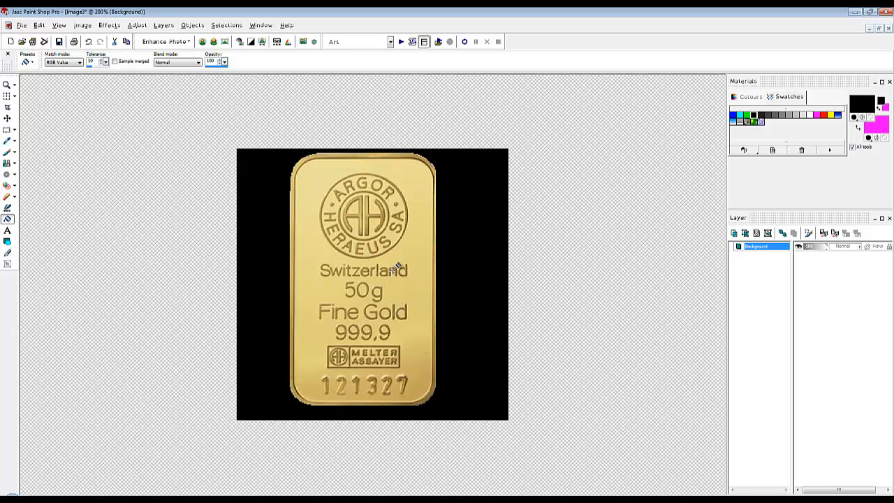
left_click(39, 25)
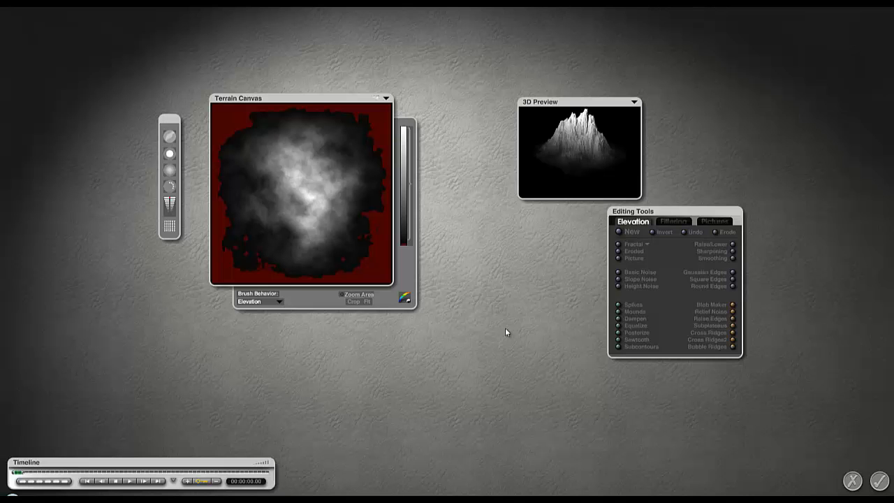
Step: Load the greyscale Fine Gold 999.9 bar picture as the terrain elevation map and accept it
left_click(713, 220)
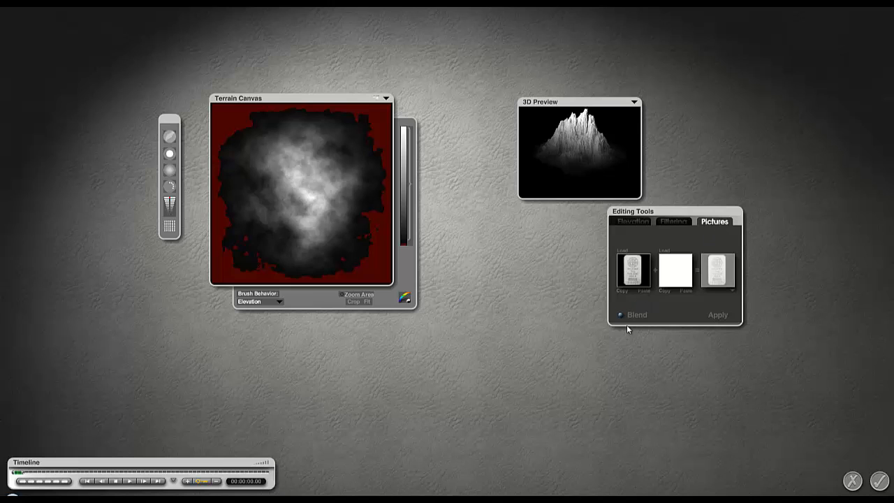
left_click(619, 314)
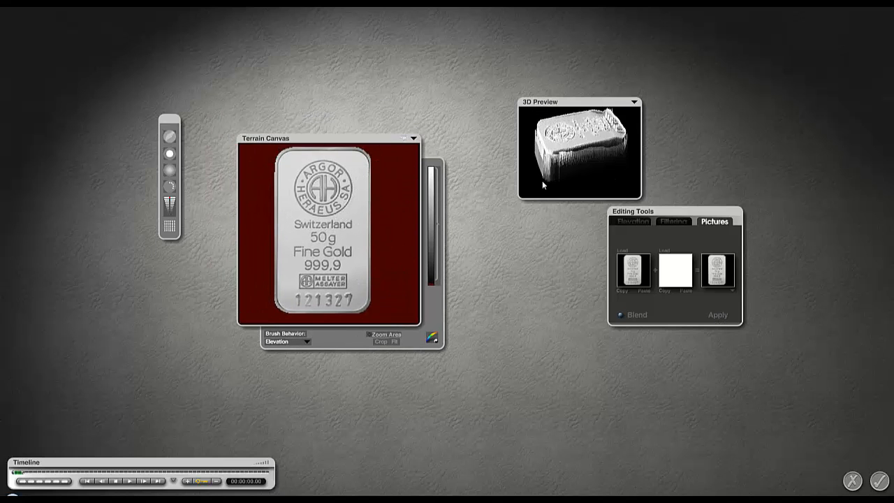
left_click(631, 221)
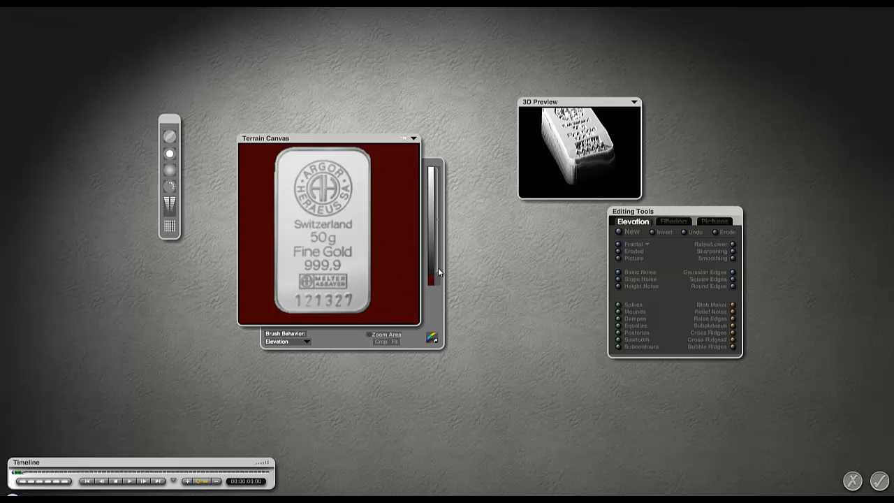
left_click(880, 480)
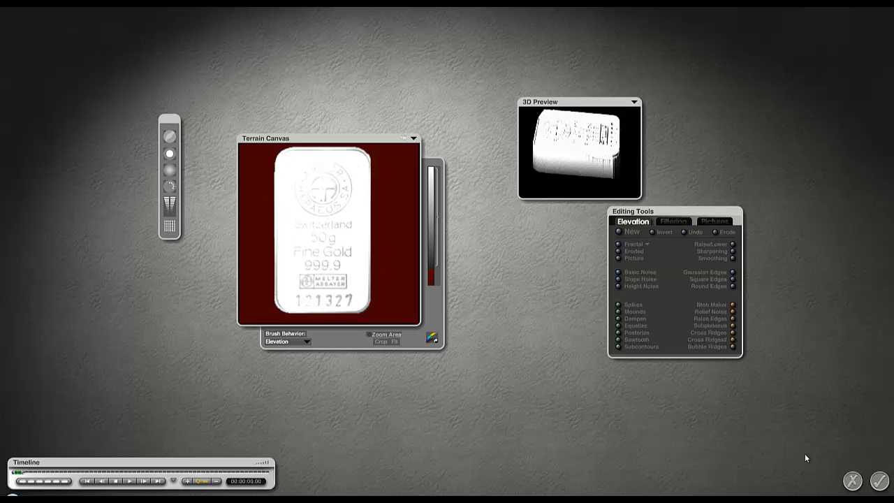
mouse_move(693, 453)
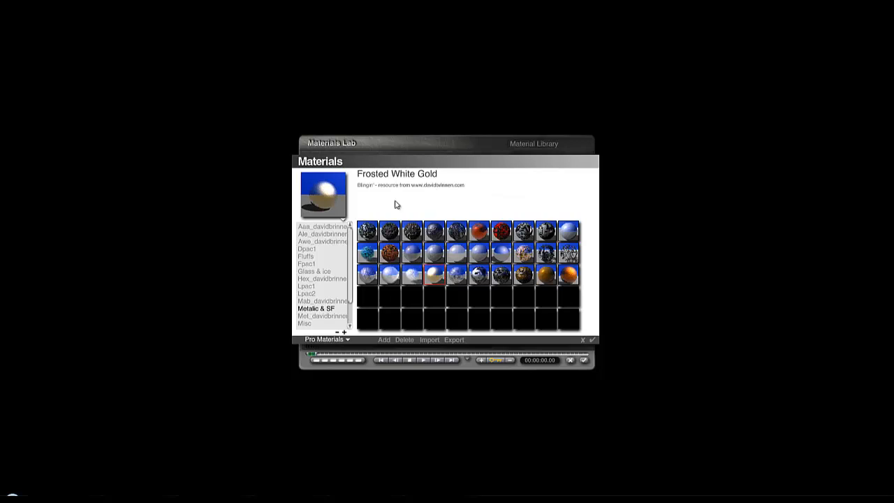
mouse_move(593, 342)
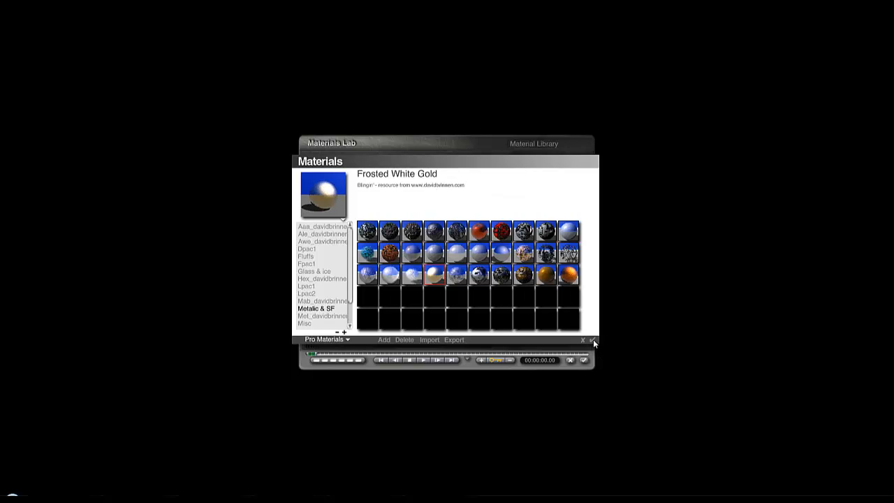
Step: Apply the Metals > Frosted White Gold preset material to the bar
left_click(582, 341)
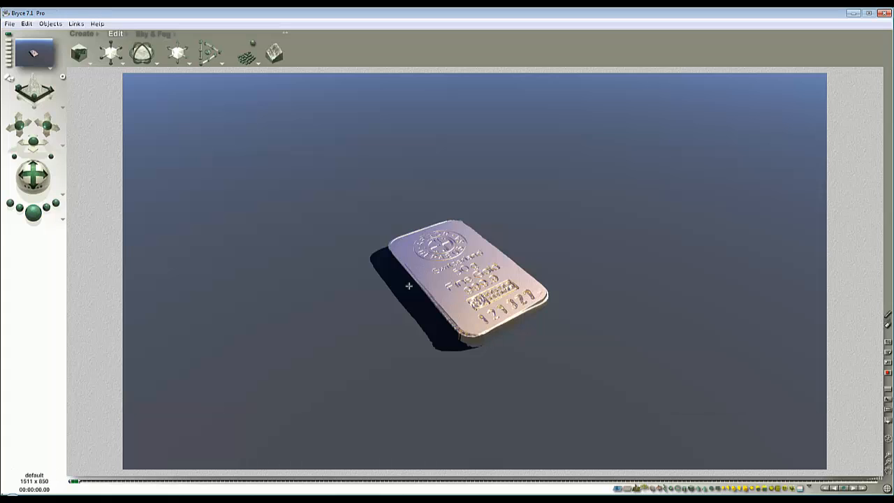
mouse_move(461, 316)
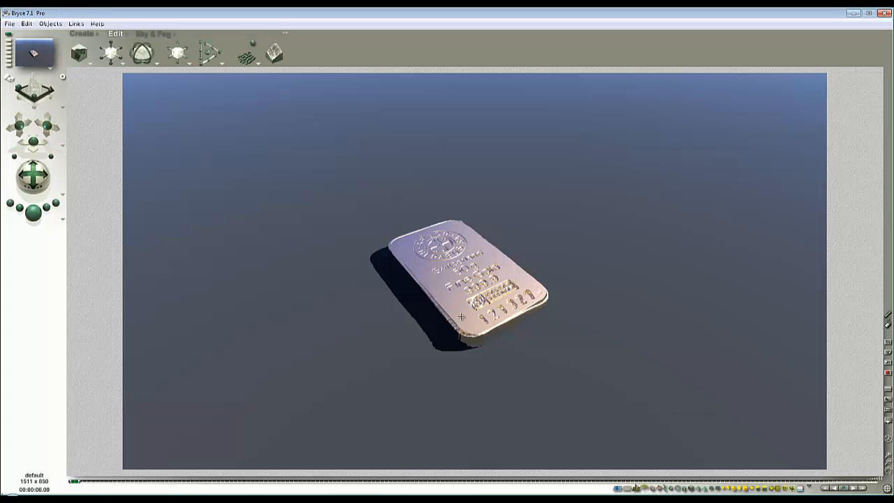
mouse_move(318, 212)
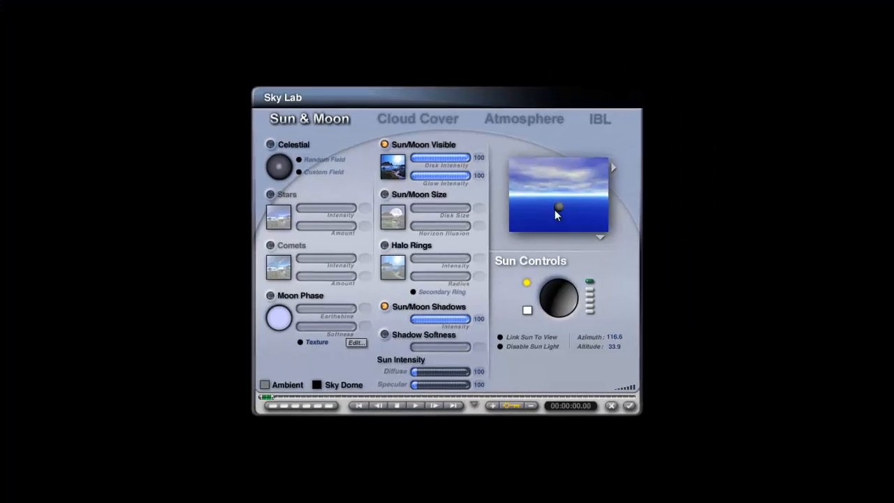
Step: Load GarageClosed_1280.hdr as image-based lighting with raised intensity and lowered saturation
left_click(599, 118)
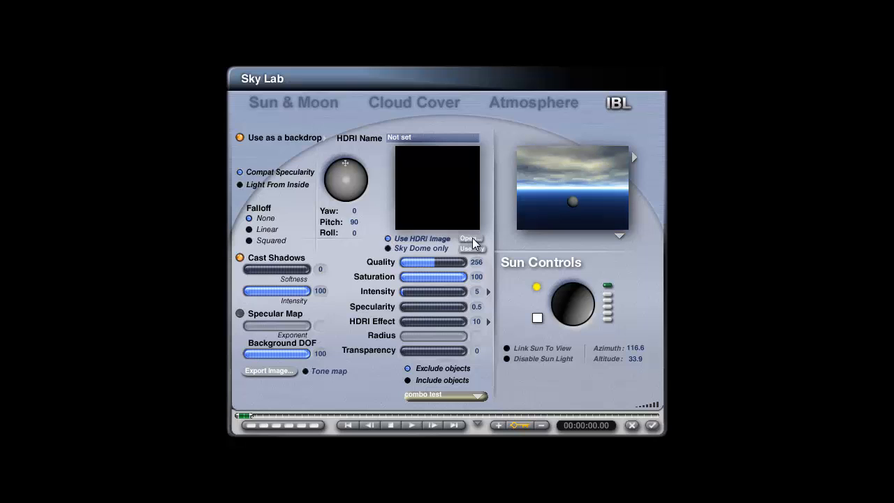
left_click(469, 238)
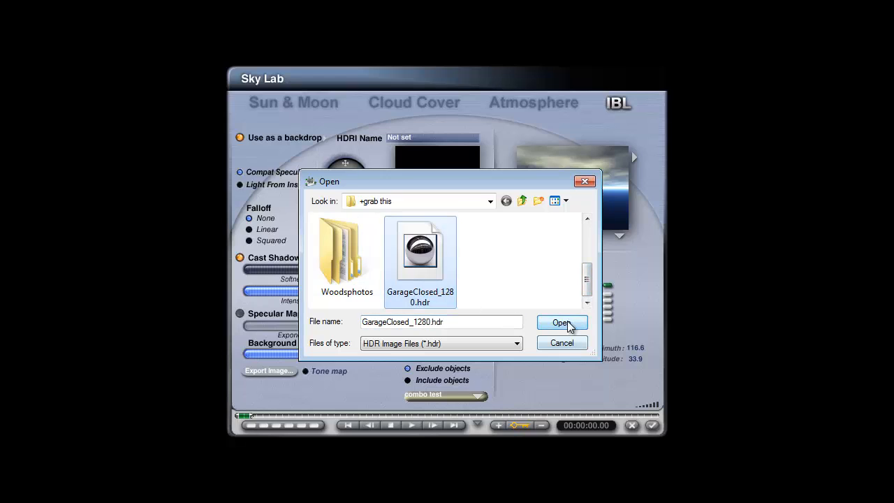
left_click(561, 321)
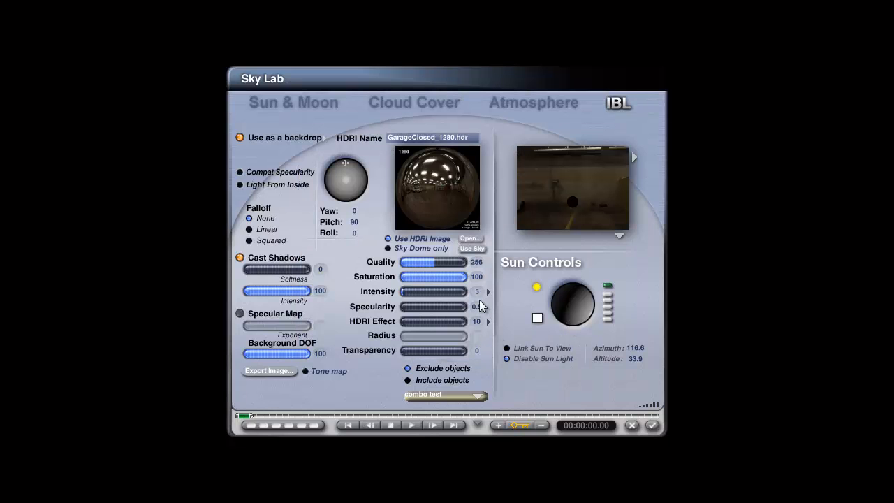
left_click(478, 292)
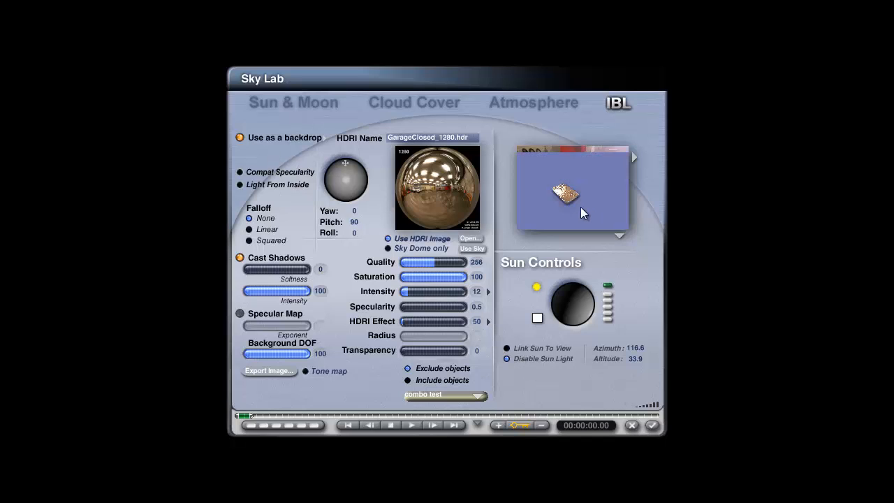
left_click_drag(474, 277, 435, 277)
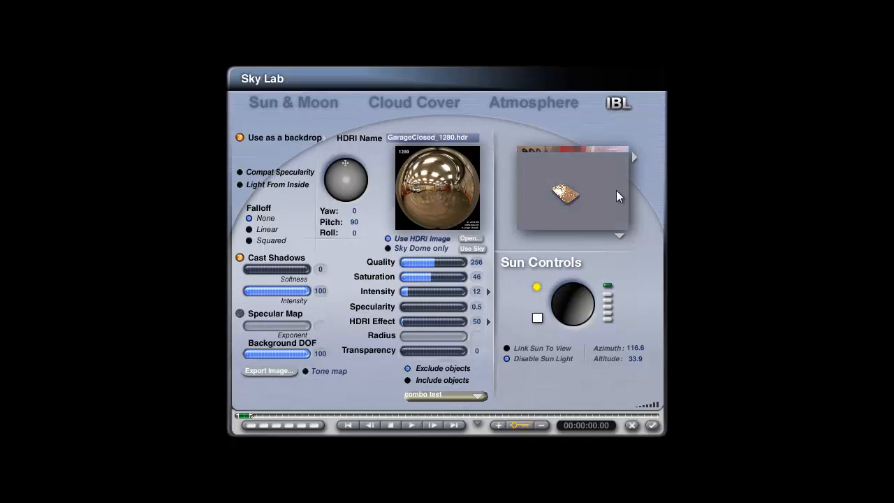
mouse_move(583, 221)
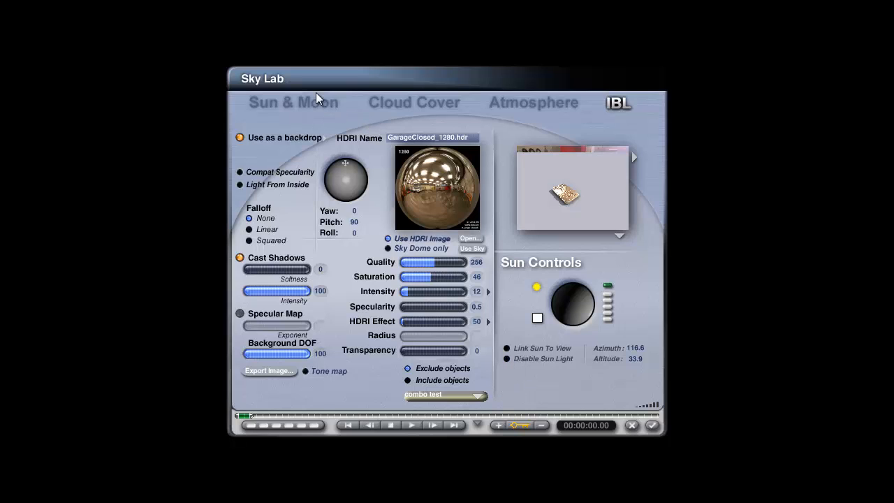
Step: Cut the sun's diffuse light to zero and adjust the HDRI render quality
left_click(292, 102)
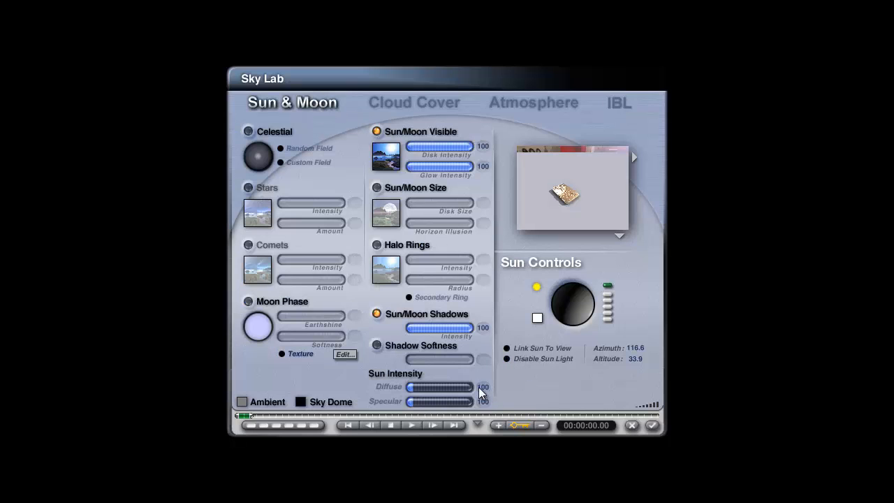
left_click_drag(468, 387, 412, 387)
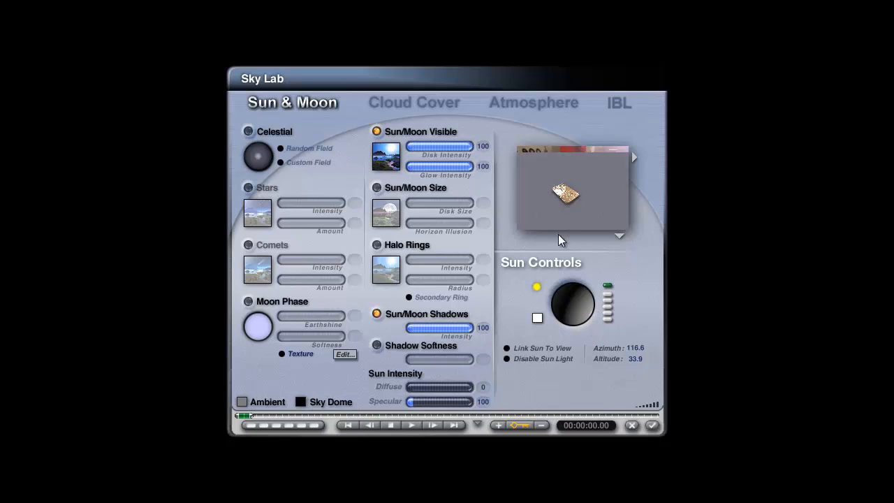
mouse_move(608, 432)
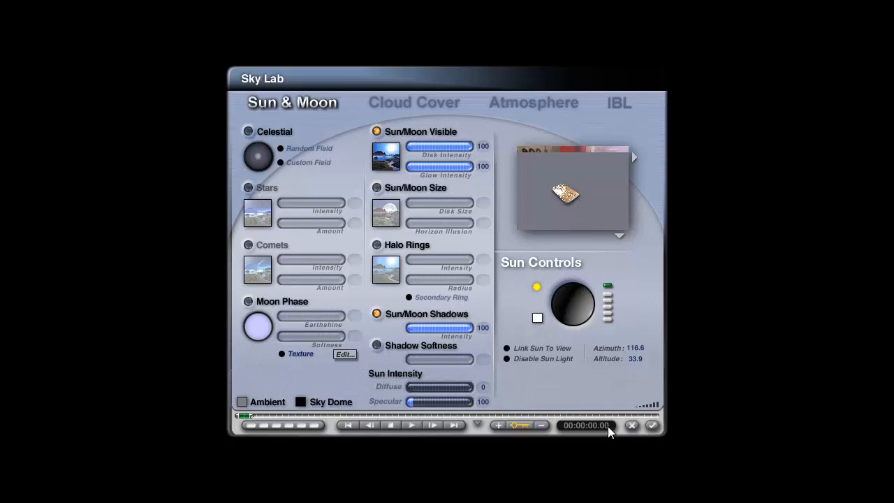
left_click(617, 104)
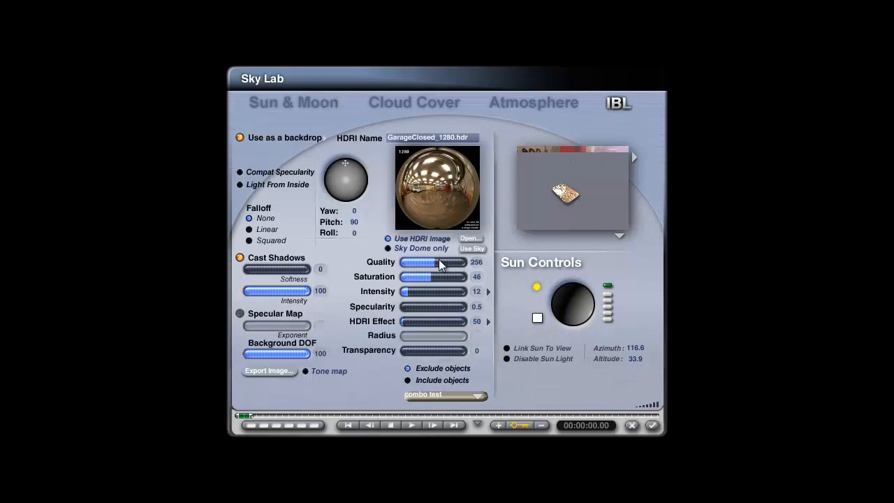
left_click_drag(454, 262, 416, 262)
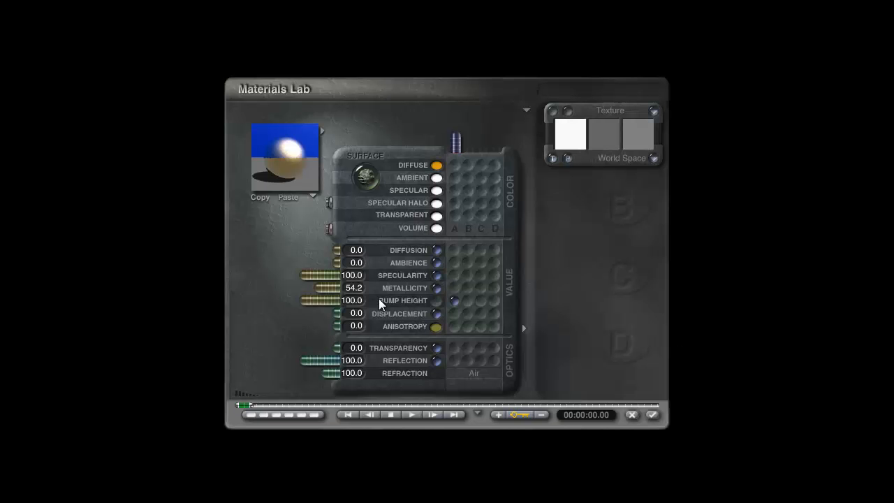
Step: Set bump height to 20 and give the material an orange-gold diffuse colour
left_click_drag(332, 300, 318, 300)
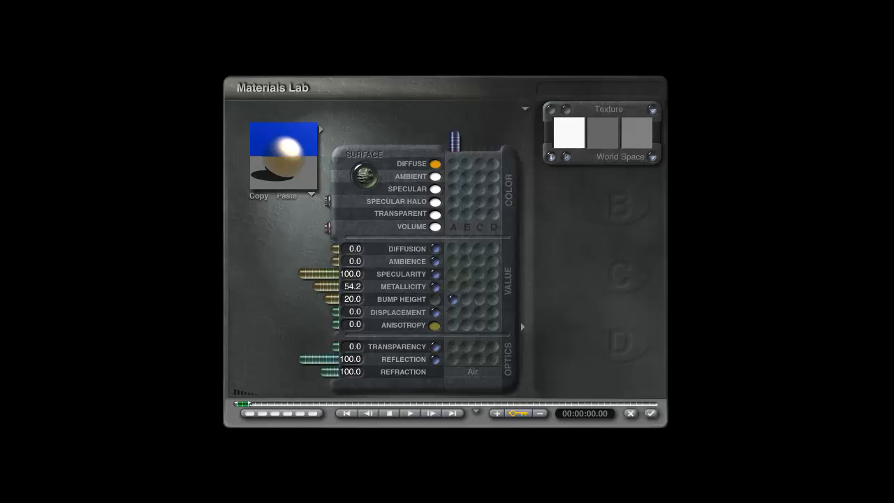
mouse_move(704, 449)
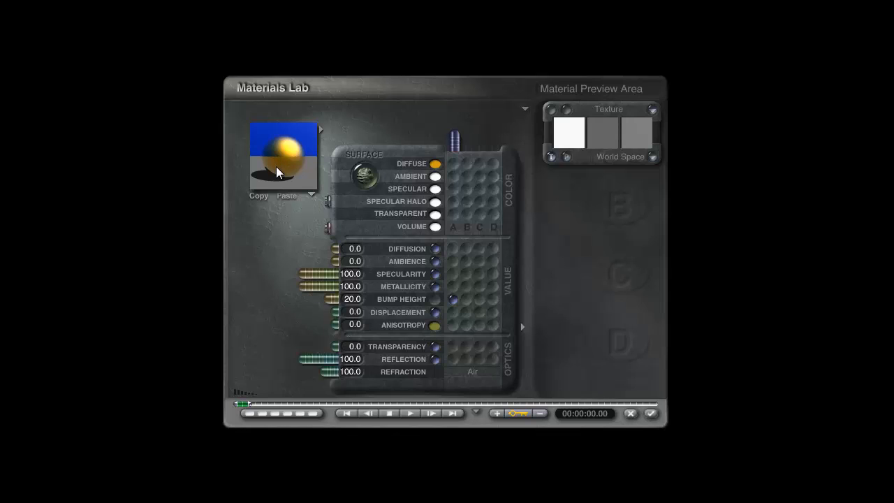
left_click(435, 164)
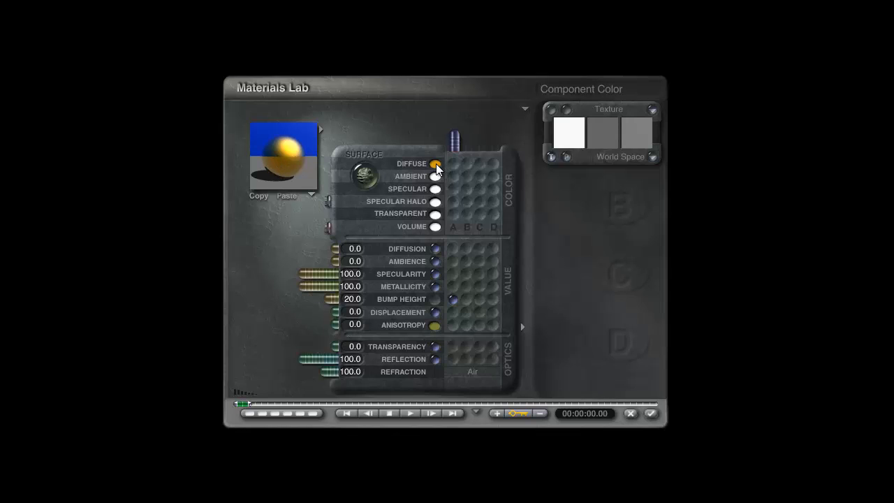
left_click(436, 163)
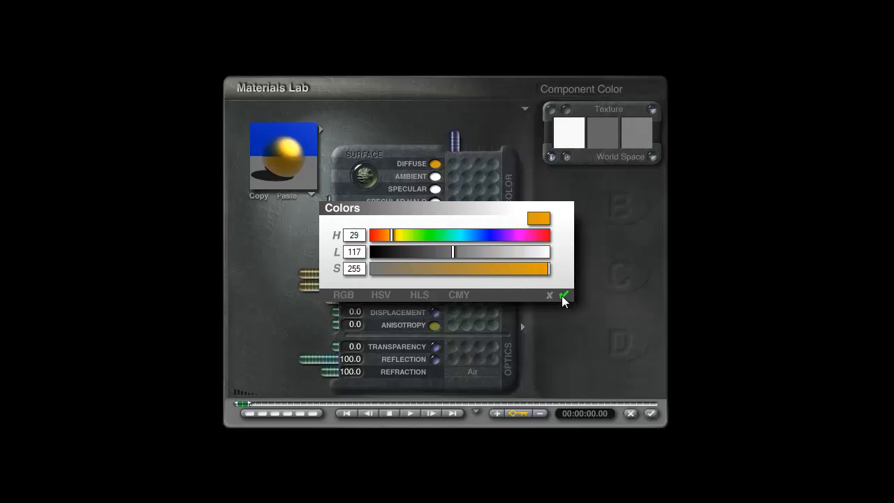
left_click(564, 295)
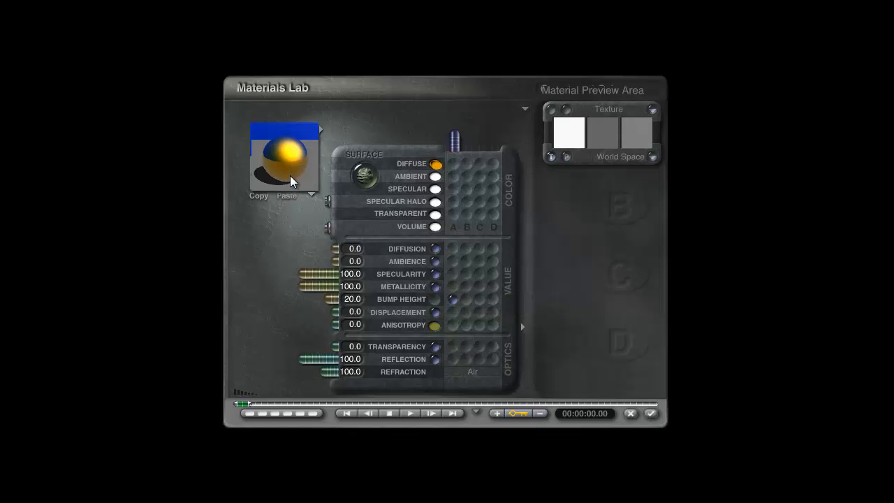
Step: Inspect the preview sphere and lower the reflection amount to about 80
left_click(284, 157)
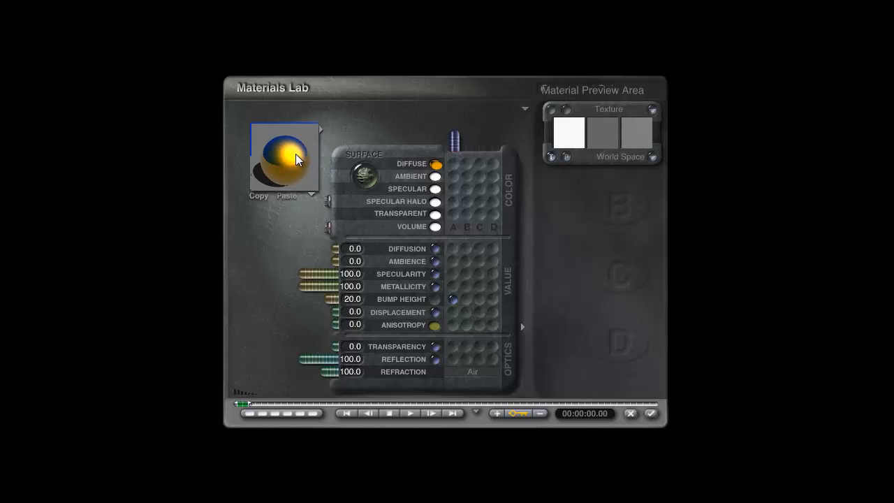
mouse_move(300, 165)
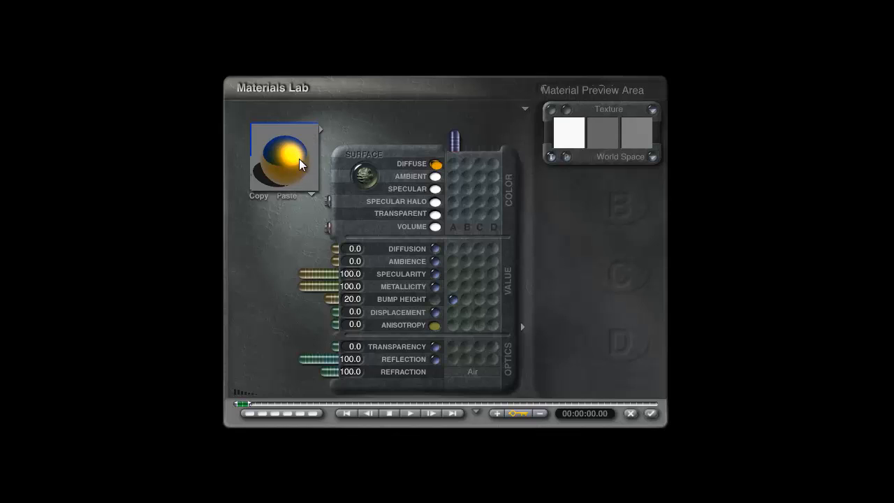
mouse_move(329, 183)
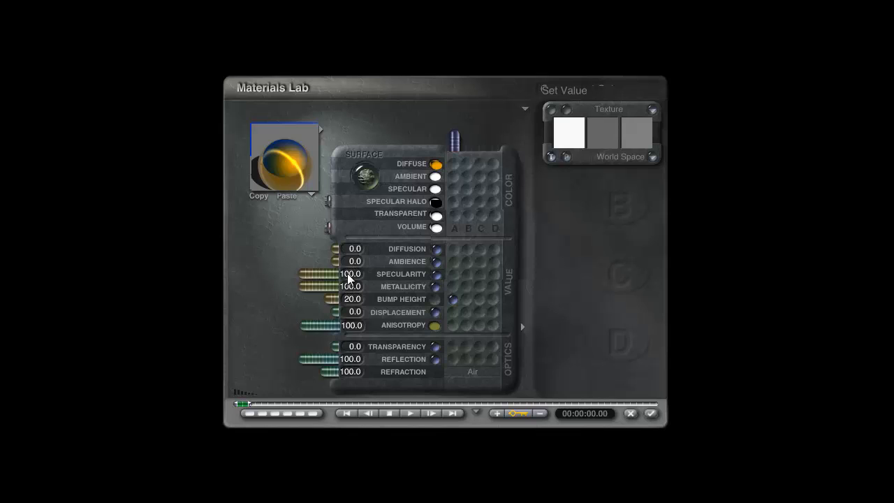
mouse_move(372, 341)
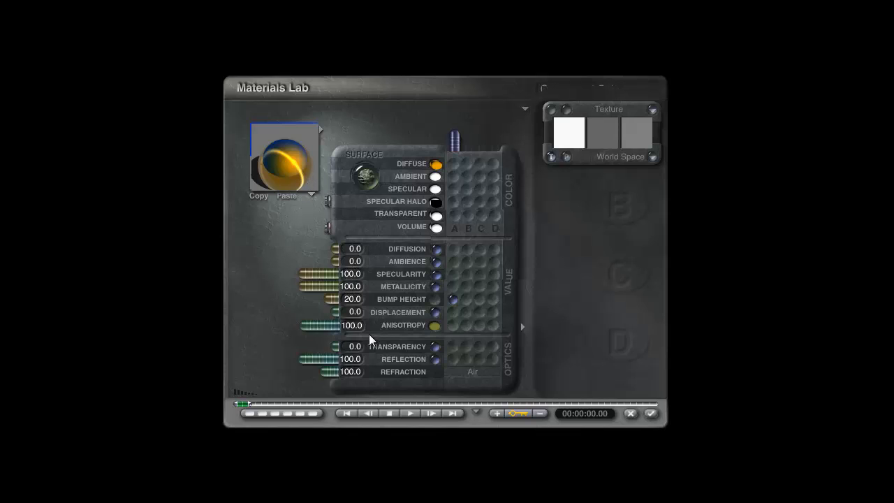
left_click(436, 164)
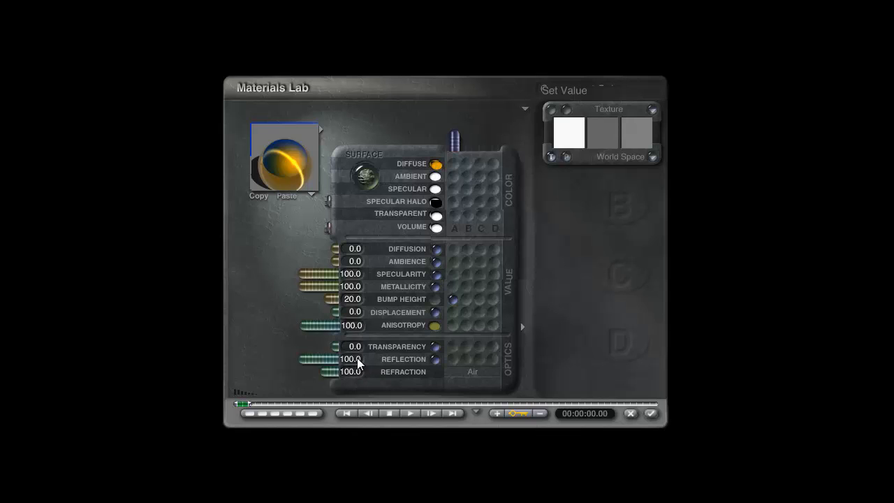
left_click_drag(329, 359, 314, 359)
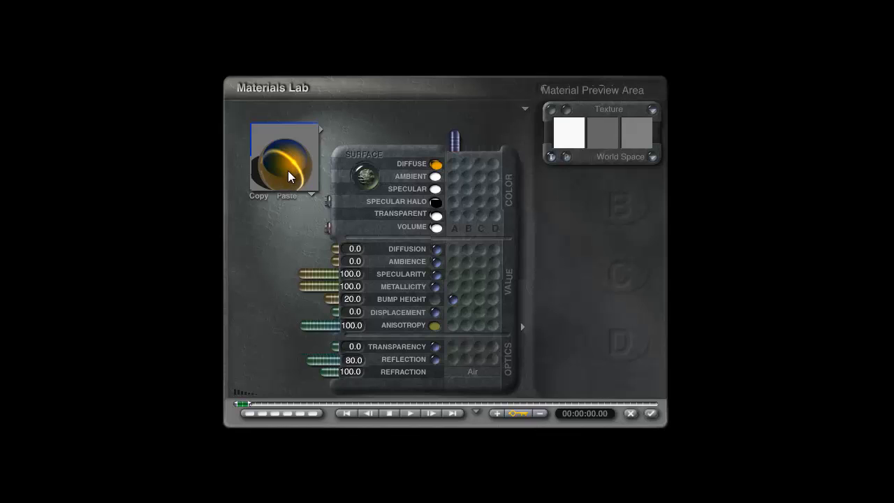
mouse_move(349, 220)
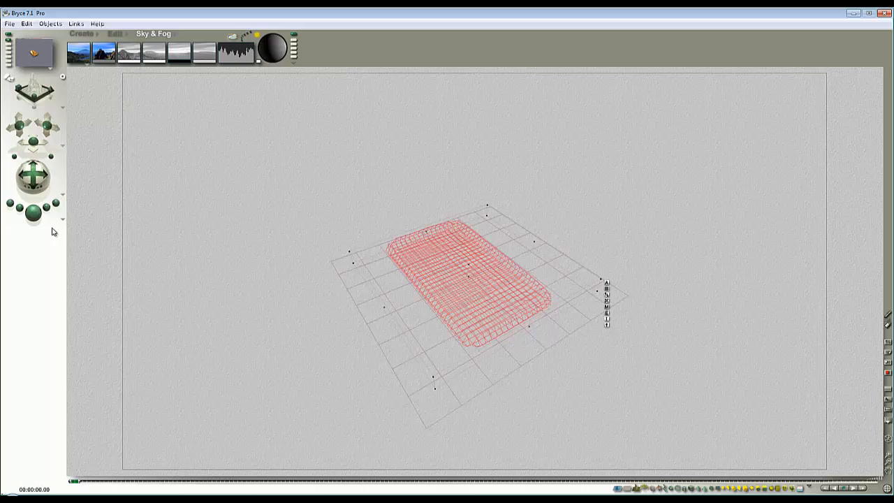
Step: Reopen the Sky Lab and tilt the GarageClosed HDRI environment orientation
left_click(34, 215)
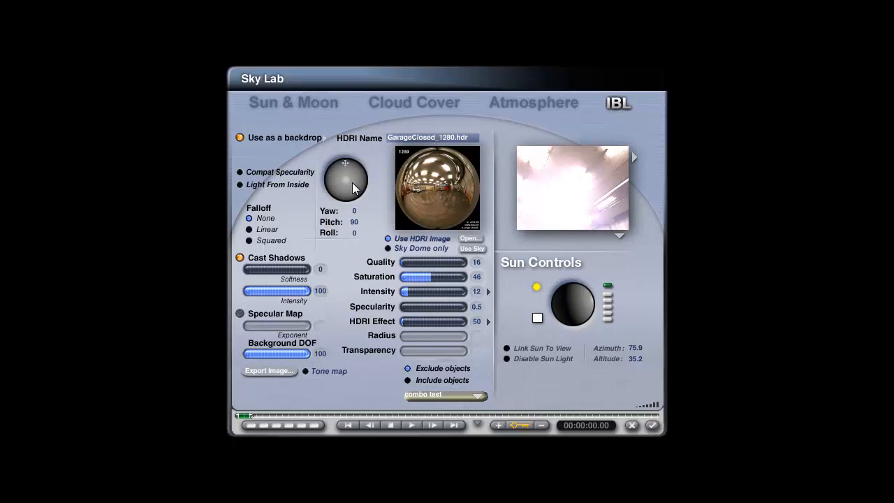
left_click_drag(263, 78, 375, 135)
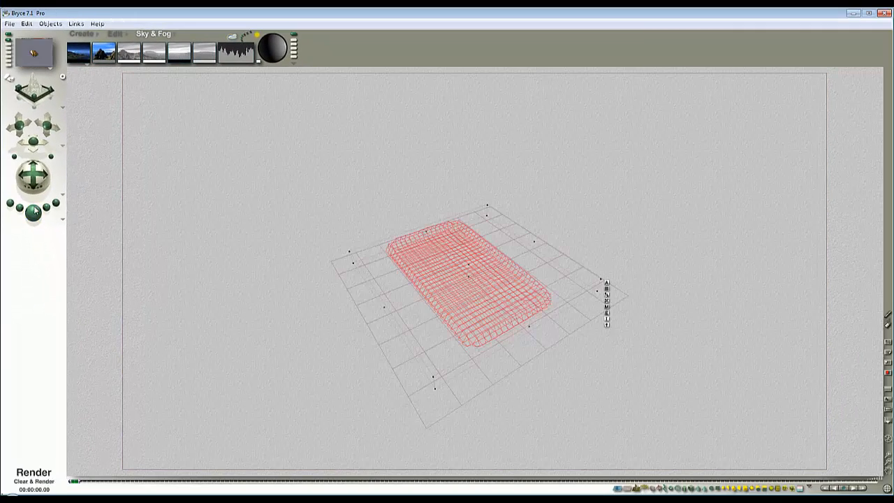
left_click(33, 477)
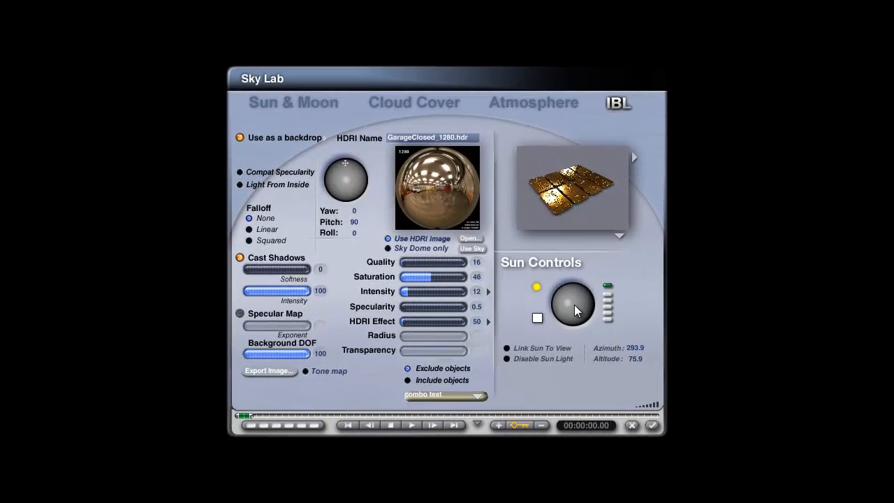
Step: Swing the sun around and lower it with the Sun Controls ball
left_click_drag(575, 308, 572, 310)
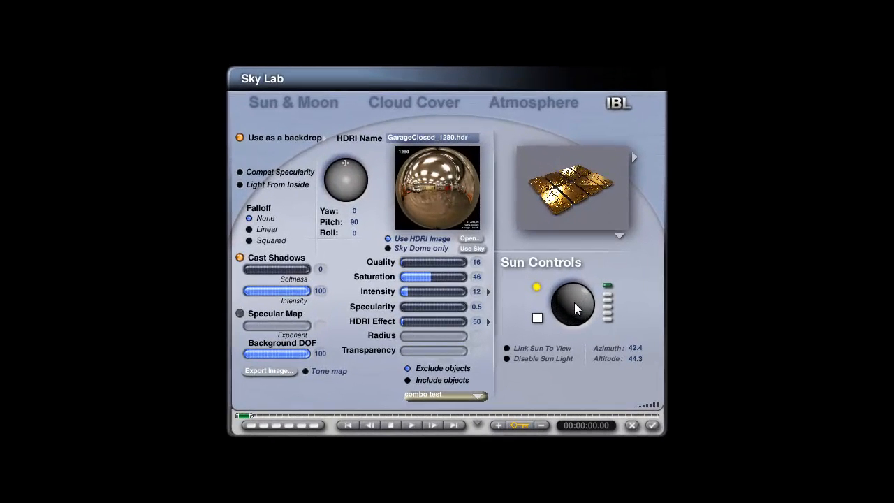
left_click_drag(576, 308, 590, 314)
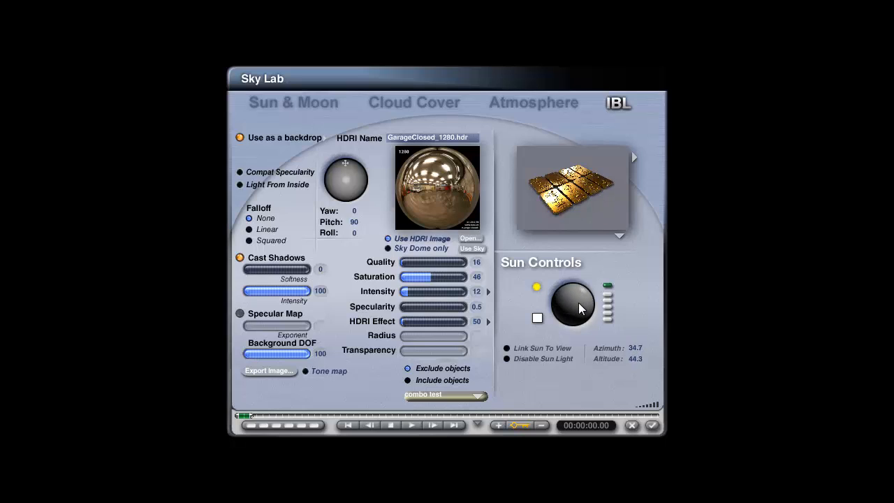
left_click_drag(573, 300, 575, 310)
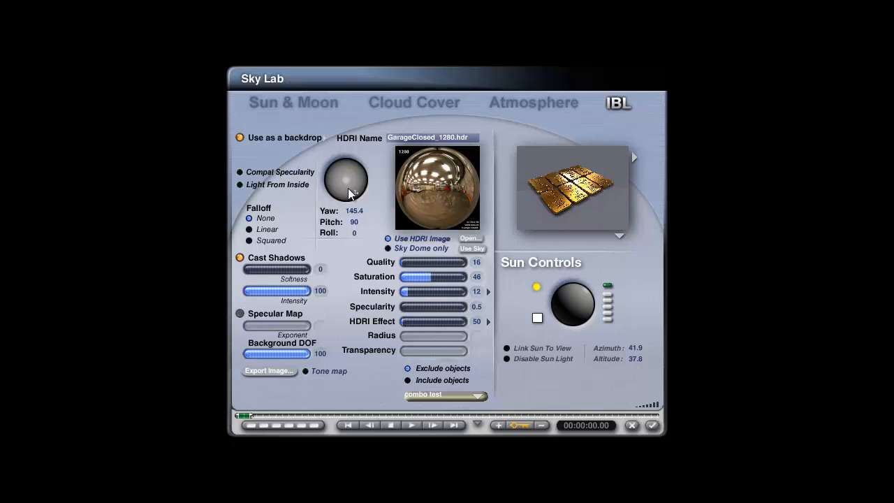
Step: Rotate the HDRI environment yaw, accept, and render the grid of gold bars
left_click_drag(342, 175, 349, 195)
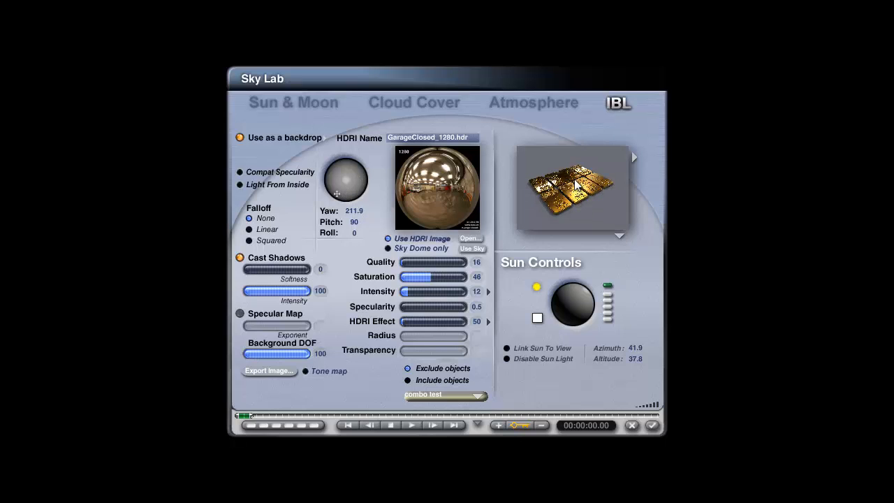
left_click_drag(344, 179, 362, 189)
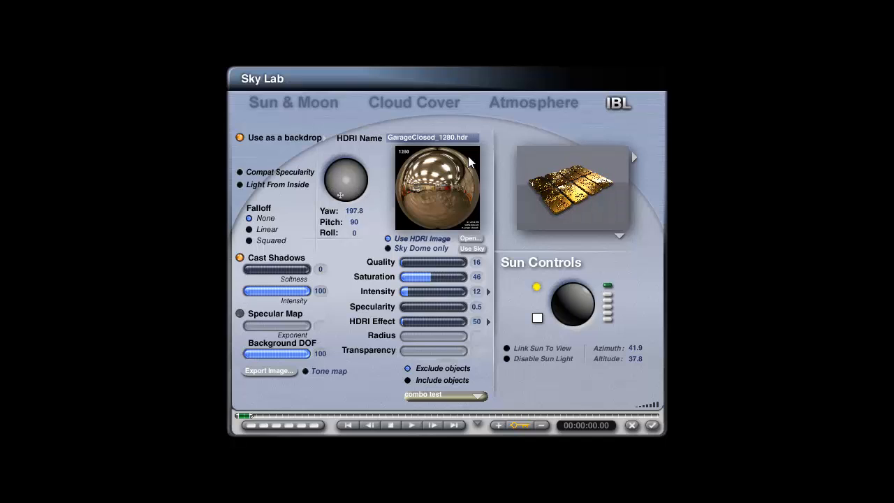
left_click_drag(468, 161, 343, 188)
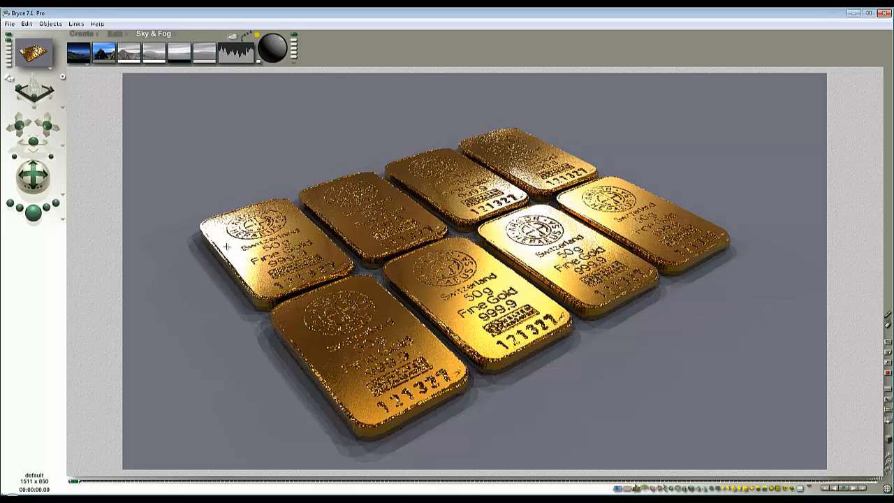
Step: Choose a render resolution preset in File > Document Setup and confirm
left_click(8, 22)
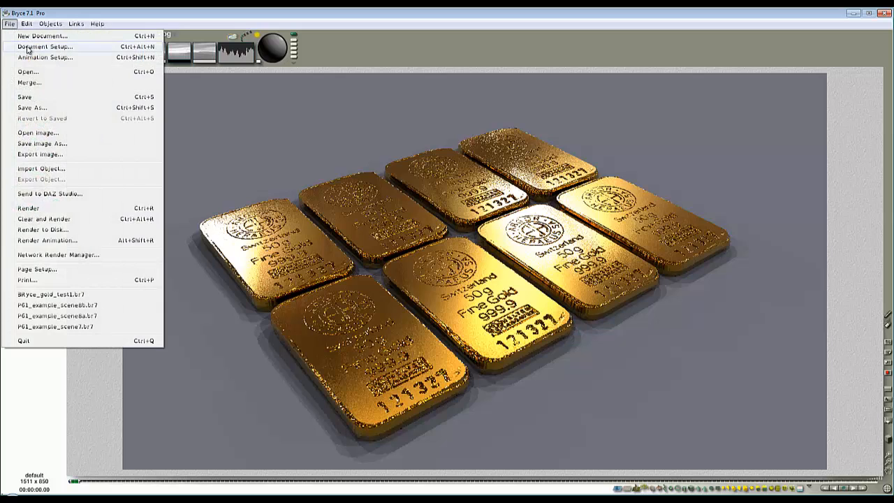
left_click(44, 46)
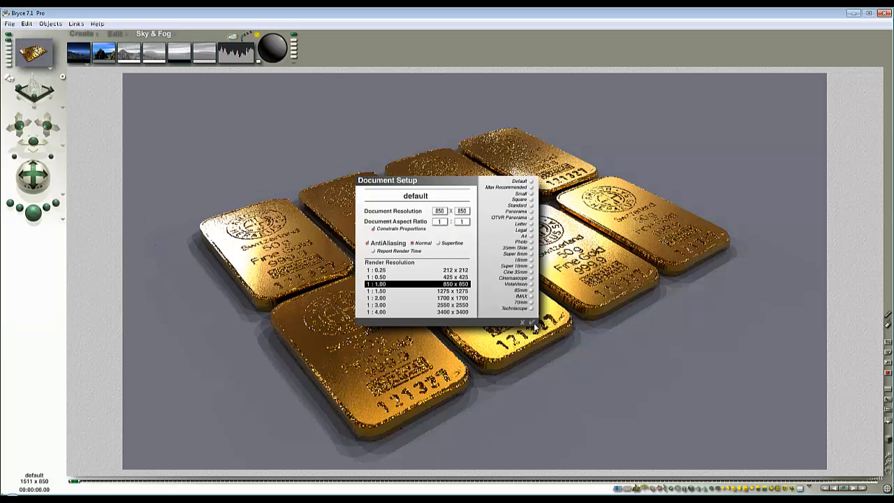
left_click(530, 322)
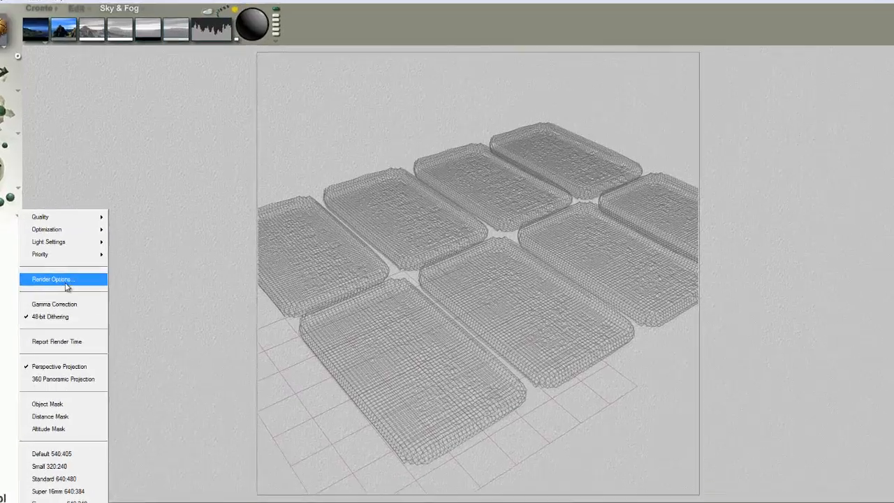
Step: Set Premium render with depth of field focused on Lattice 1 and a higher maximum ray depth
left_click(53, 279)
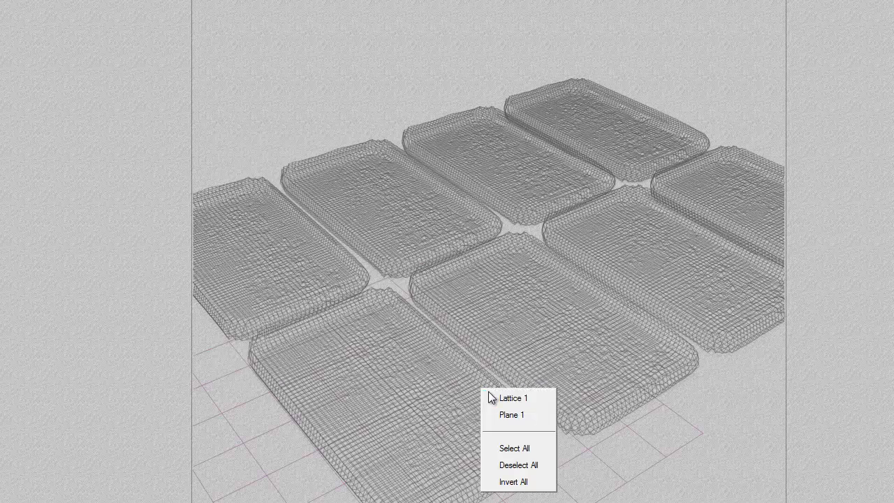
left_click(514, 396)
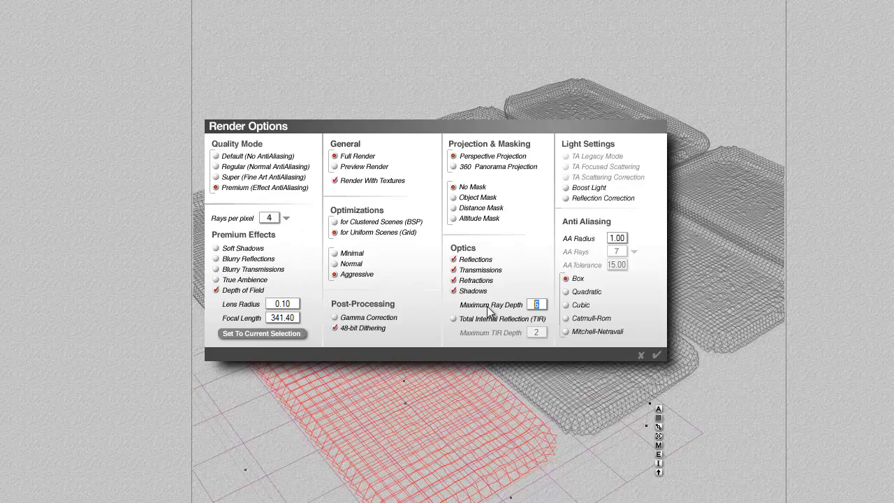
left_click(656, 355)
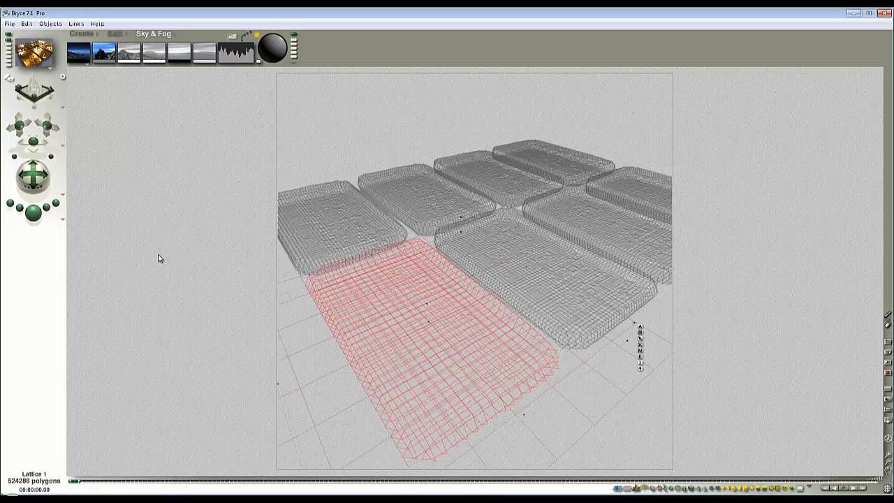
Step: Reopen the render options to verify the settings and accept them
left_click(33, 482)
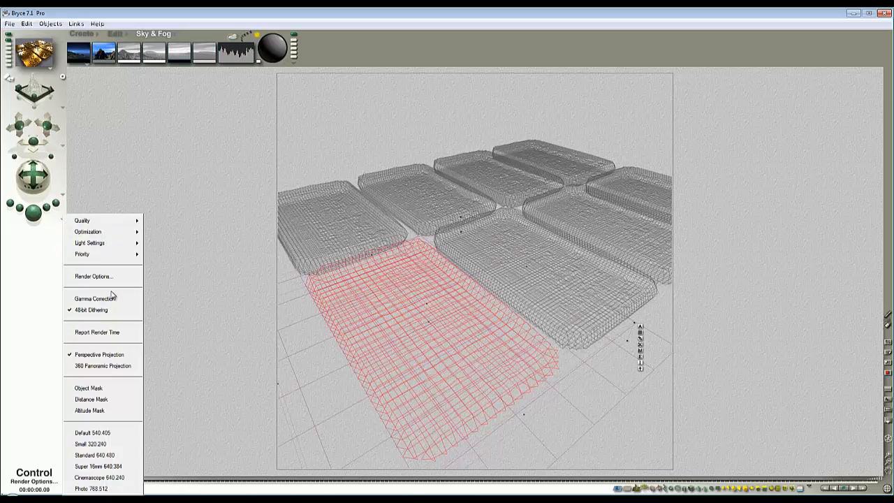
left_click(92, 277)
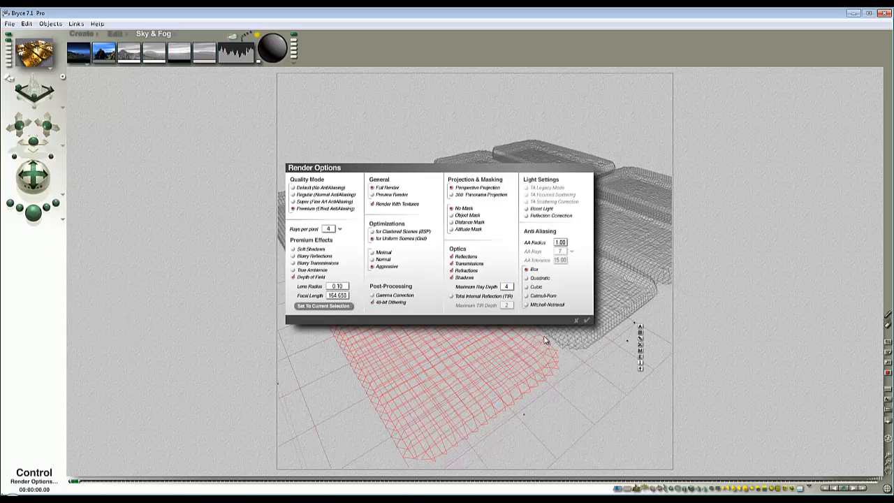
left_click(586, 320)
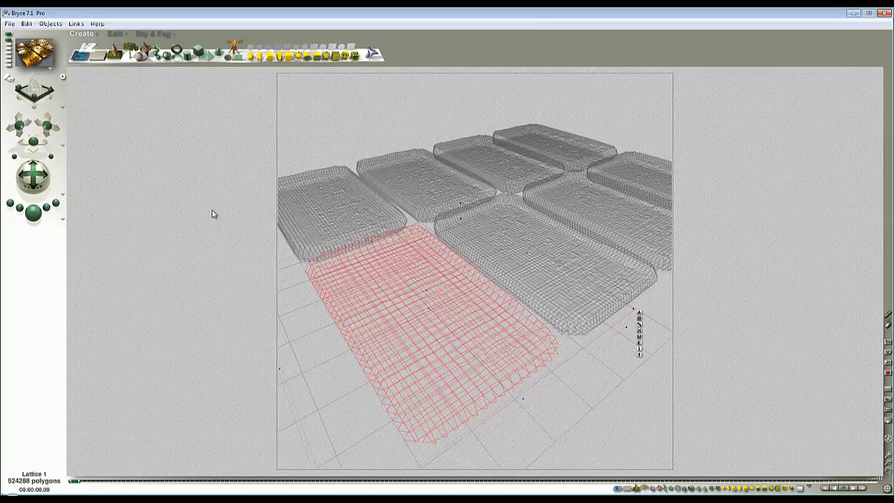
mouse_move(250, 57)
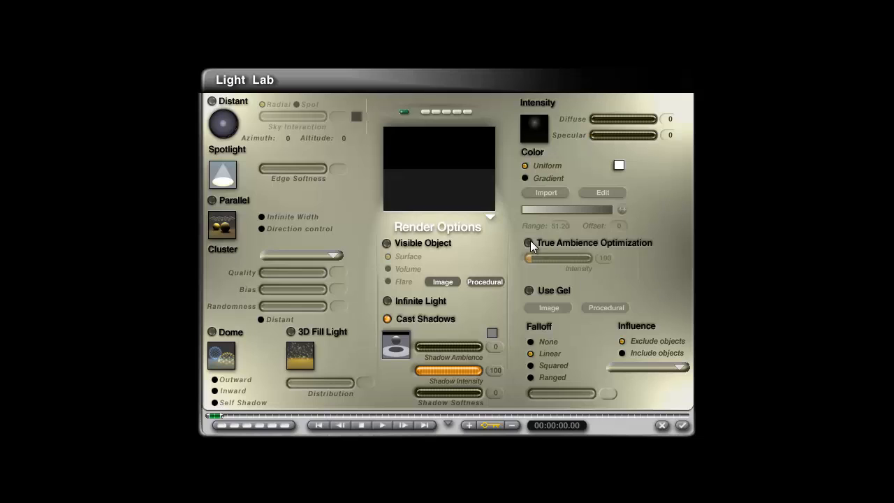
Step: Switch on True Ambience Optimization for the scene light in the Light Lab
left_click(528, 243)
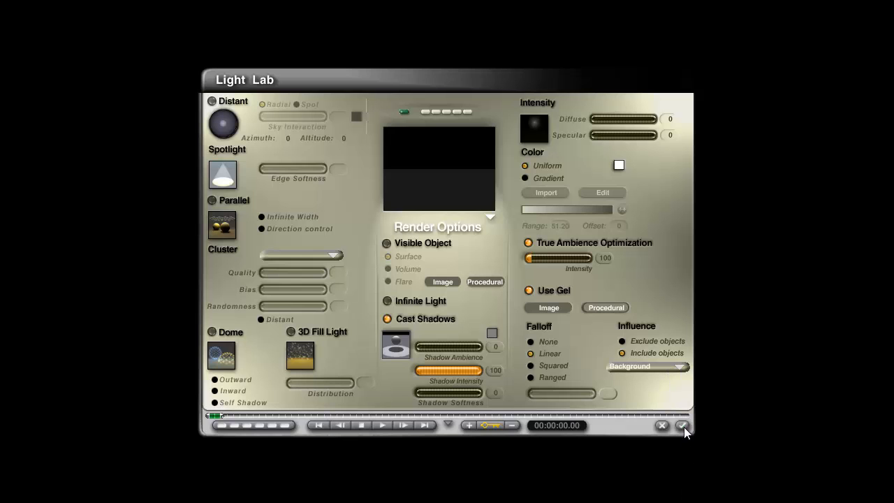
mouse_move(553, 151)
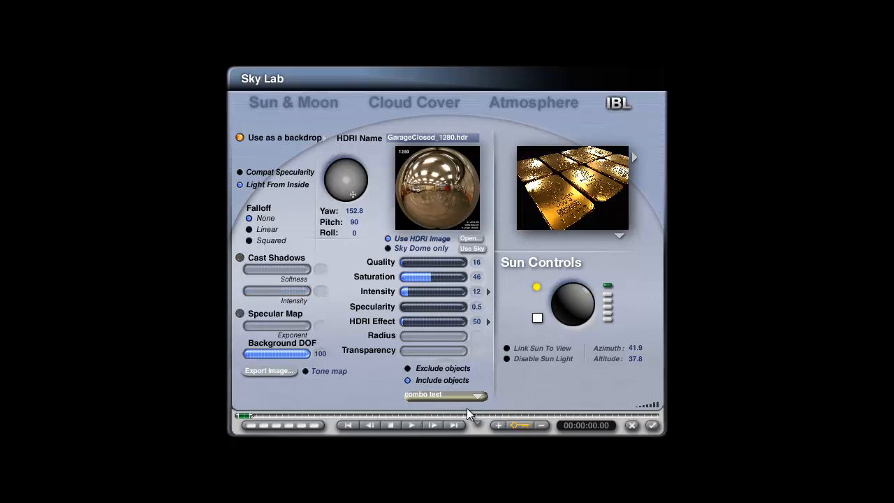
Step: Enable ambience optimization for the HDRI on the IBL page and visit the Sun & Moon page for soft shadows
left_click(444, 396)
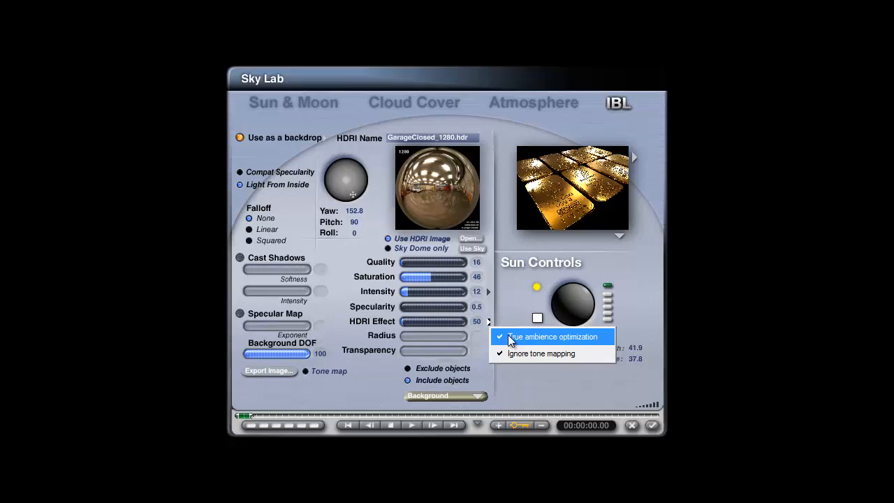
mouse_move(515, 341)
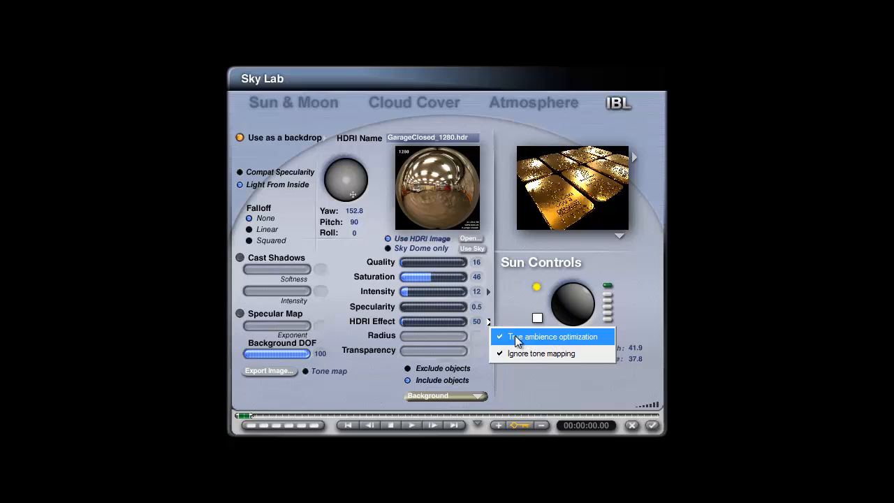
left_click(553, 337)
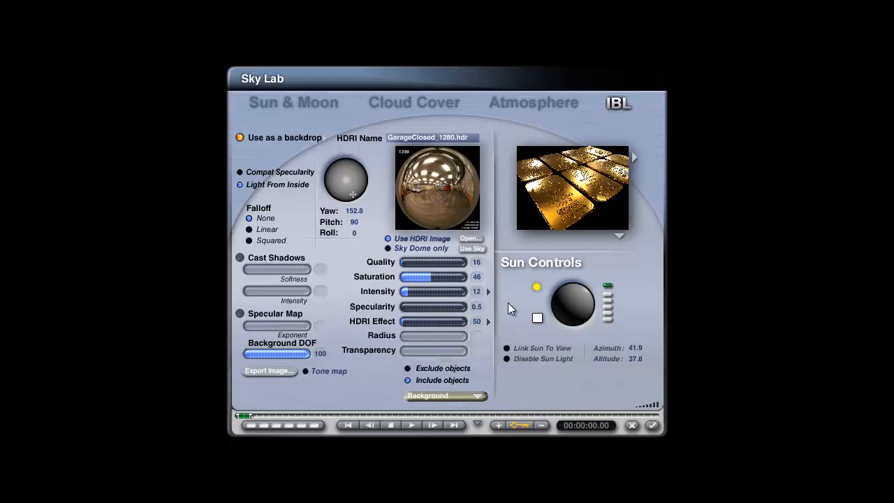
mouse_move(508, 311)
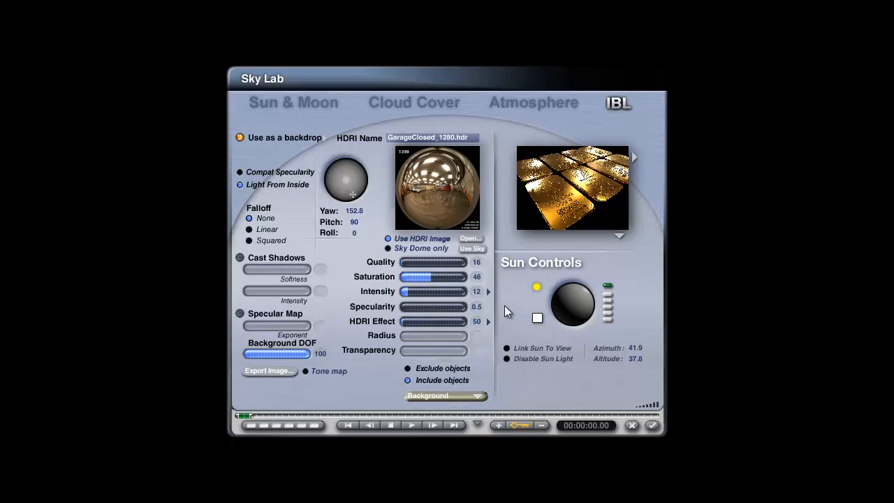
mouse_move(319, 107)
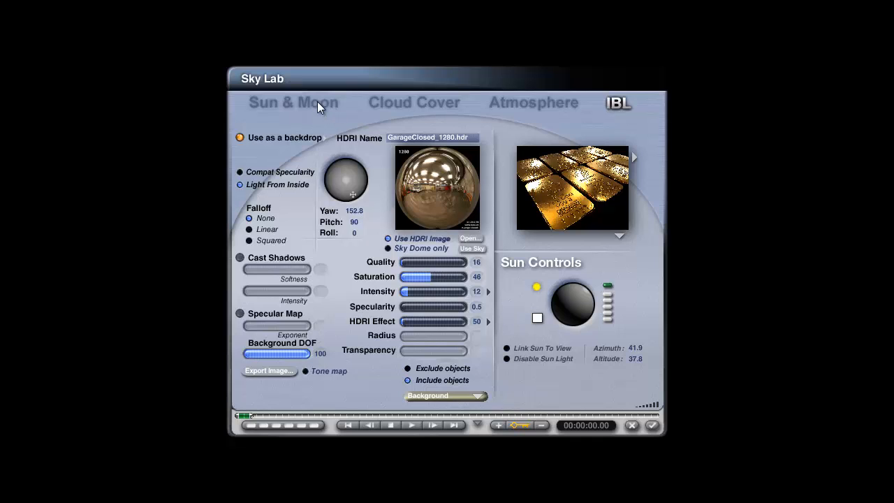
left_click(292, 102)
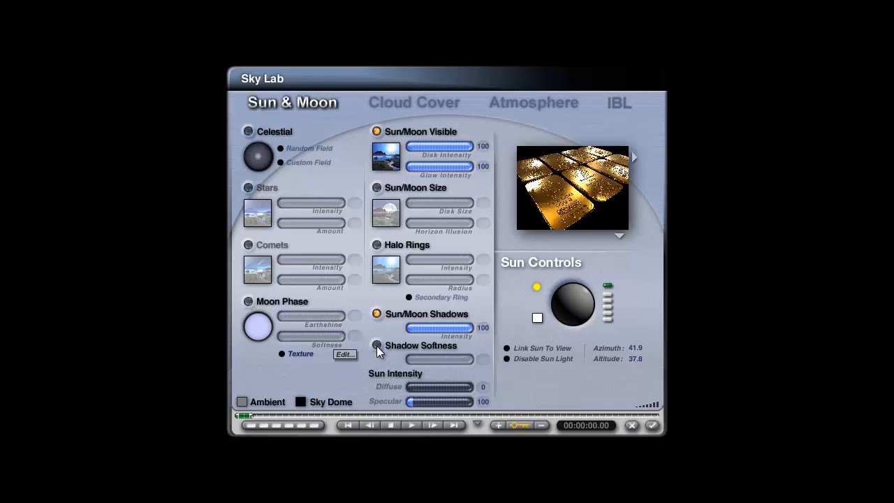
mouse_move(486, 396)
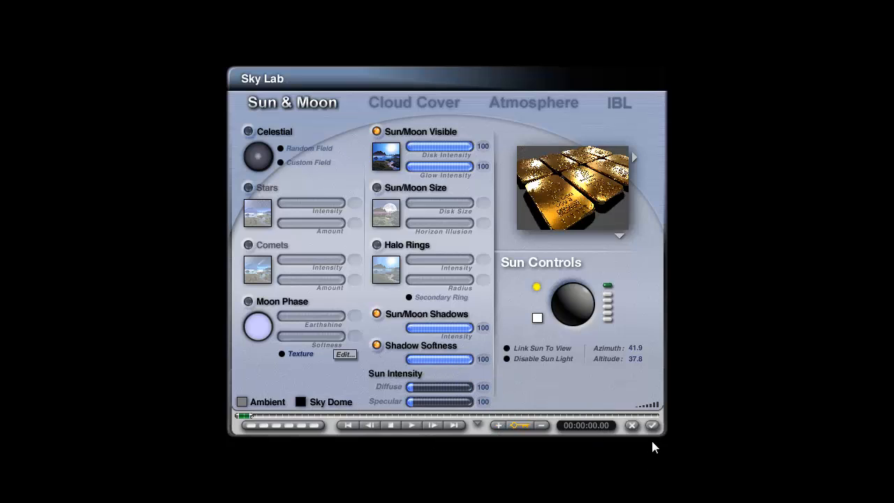
left_click(617, 103)
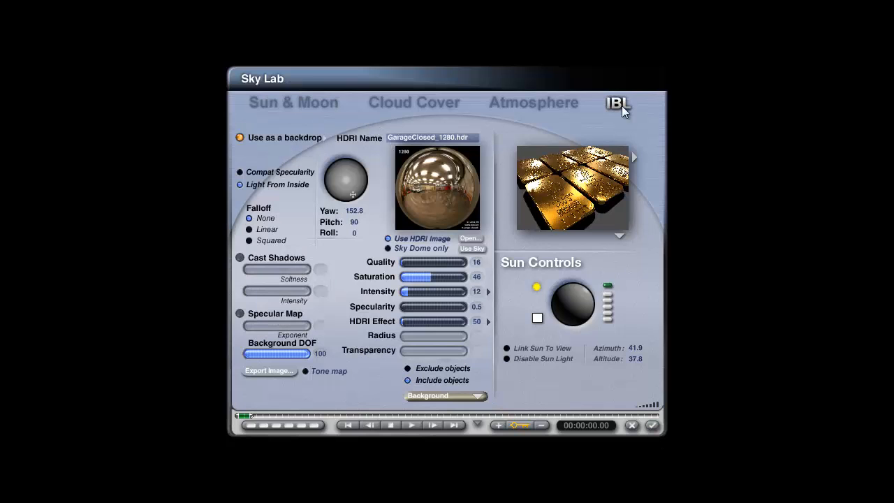
mouse_move(617, 433)
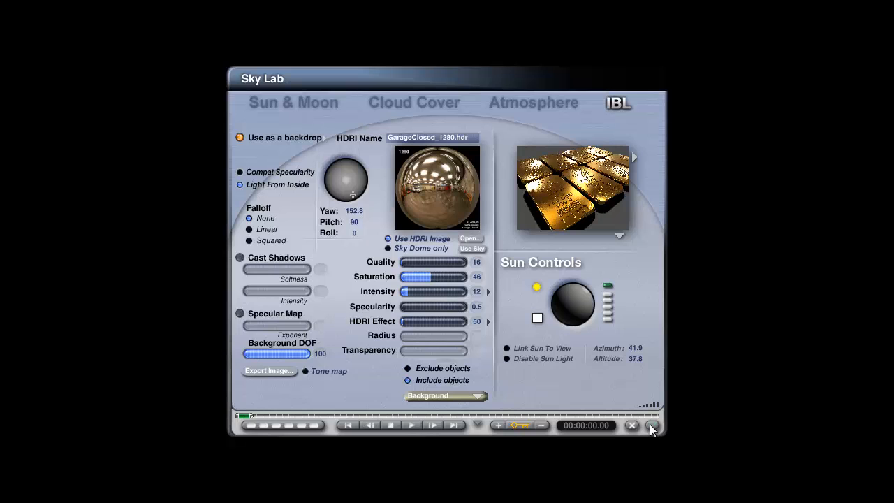
Step: Accept the Sky Lab, then enable TA Scattering Correction, TIR and a rays-per-pixel count in Render Options
left_click(651, 425)
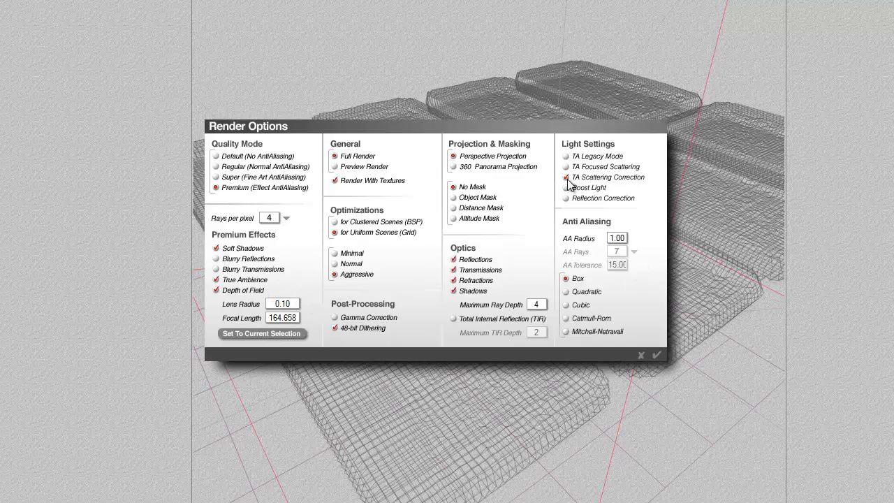
left_click(567, 188)
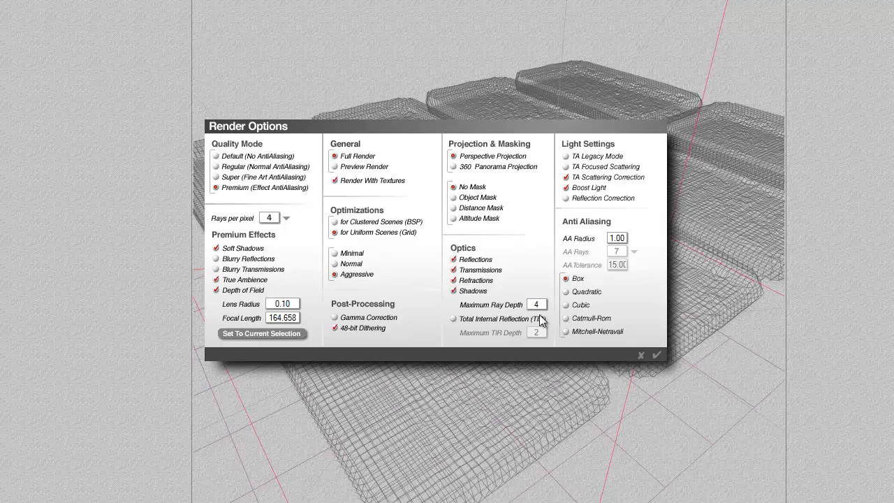
left_click(656, 355)
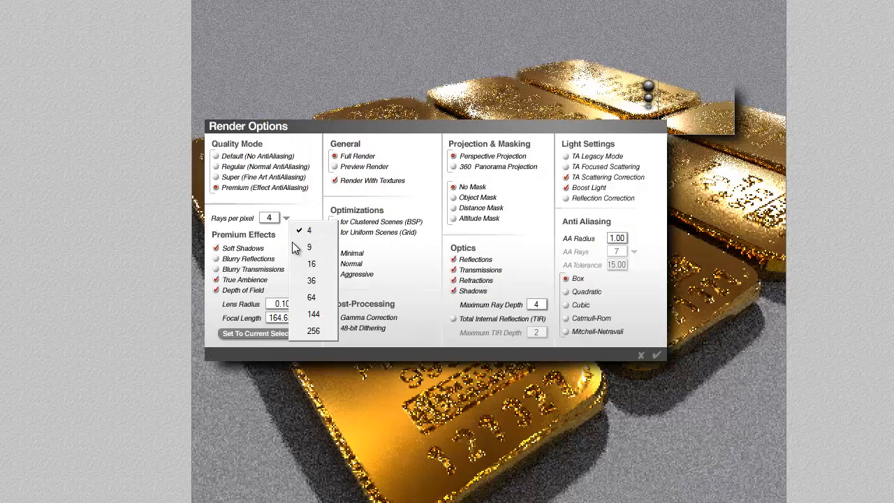
left_click(313, 330)
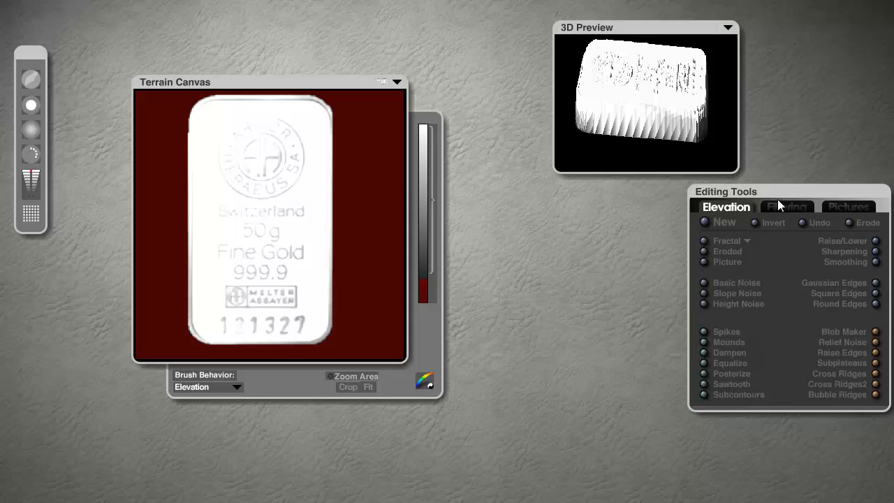
mouse_move(461, 285)
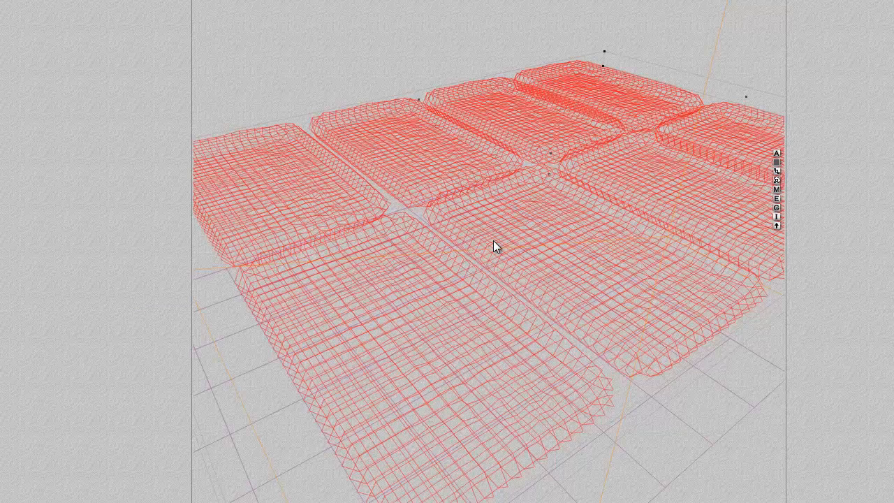
mouse_move(304, 215)
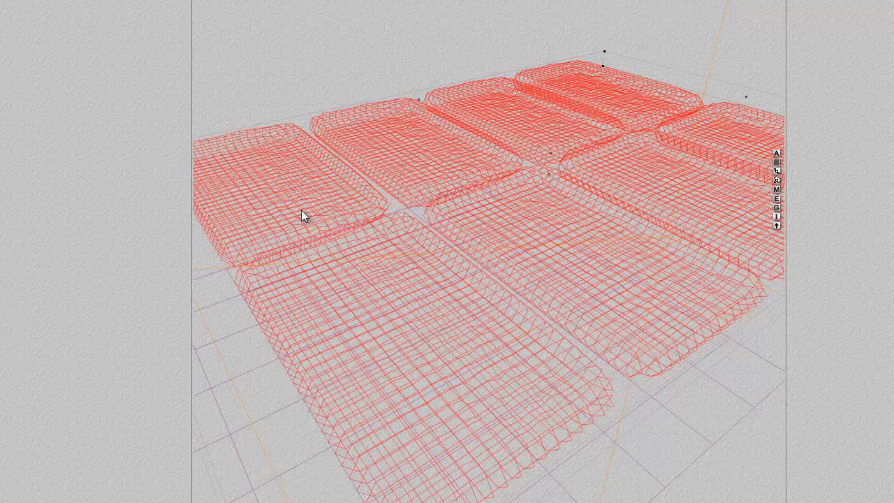
mouse_move(782, 194)
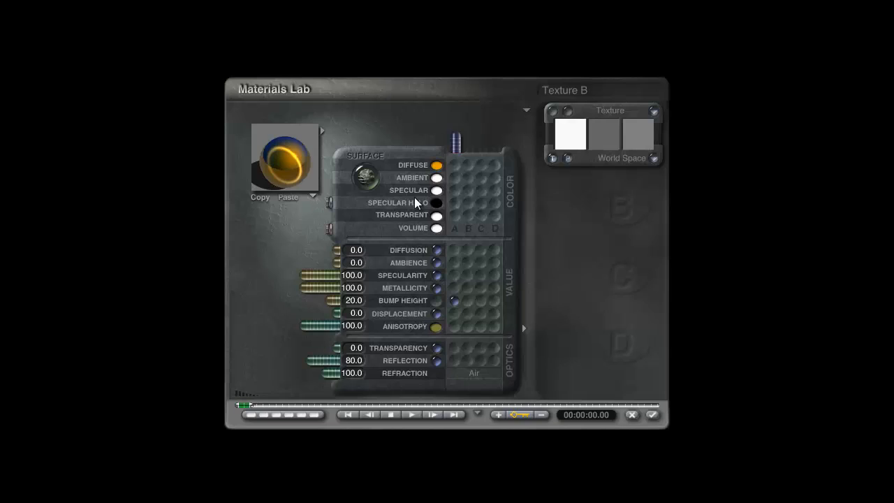
Step: Show component 1's noise controls and bring the gold texture into the Deep Texture Editor
left_click(570, 133)
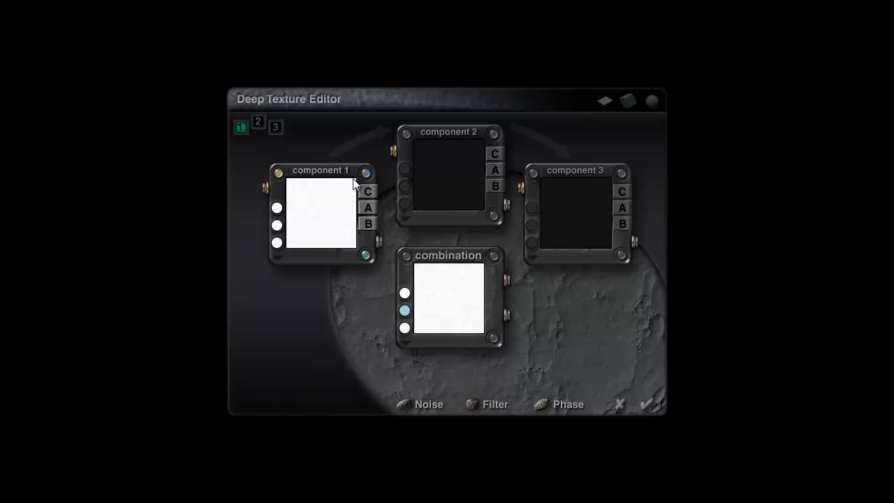
left_click(367, 191)
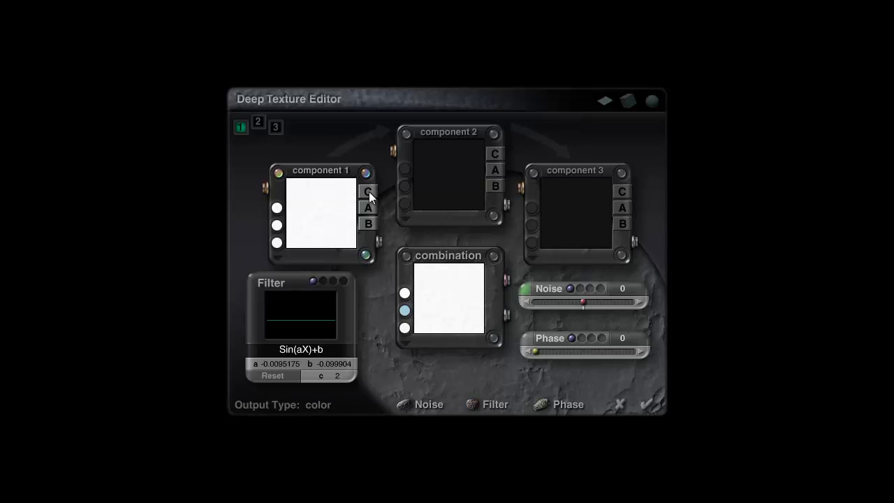
left_click(368, 193)
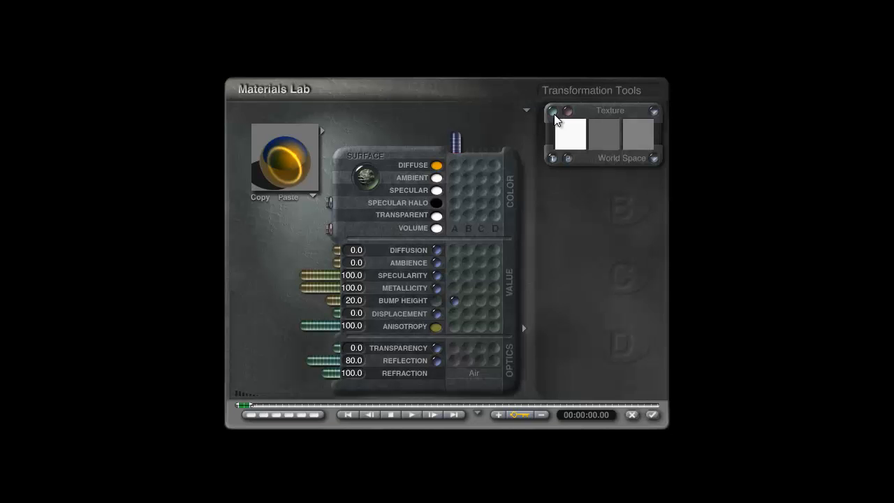
left_click(557, 110)
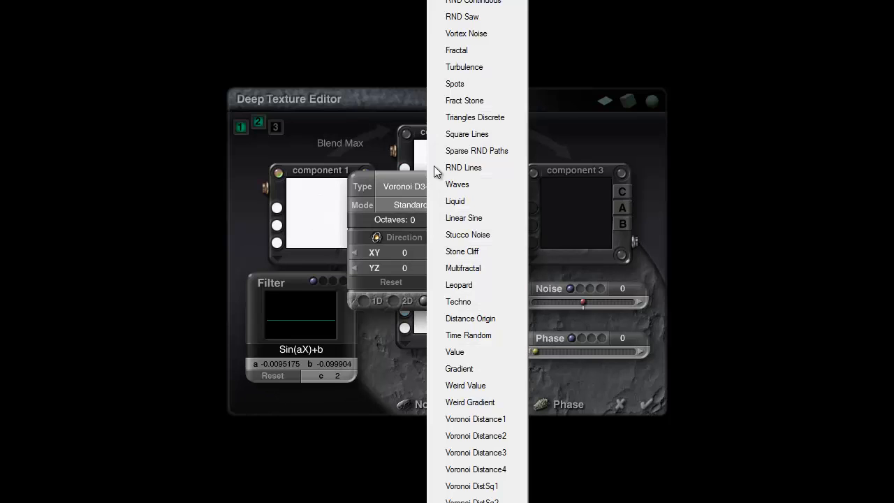
mouse_move(478, 235)
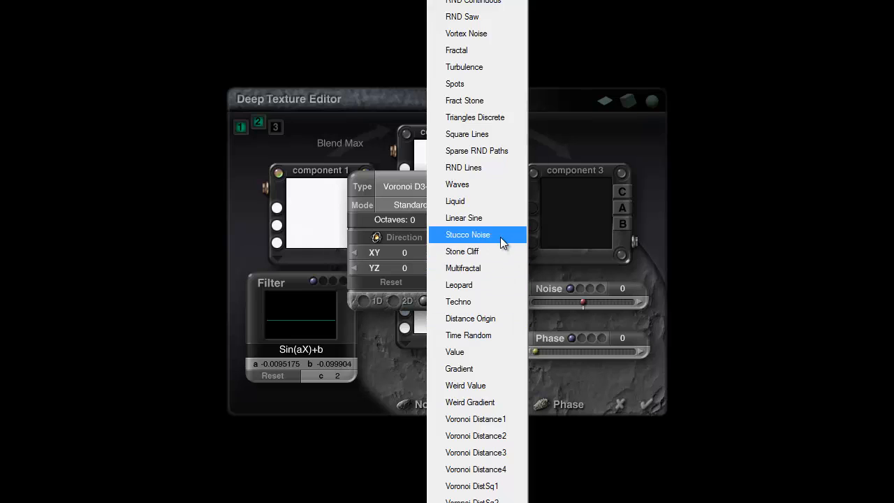
Step: Set the texture's noise type to Stucco Noise and confirm the editor
left_click(466, 235)
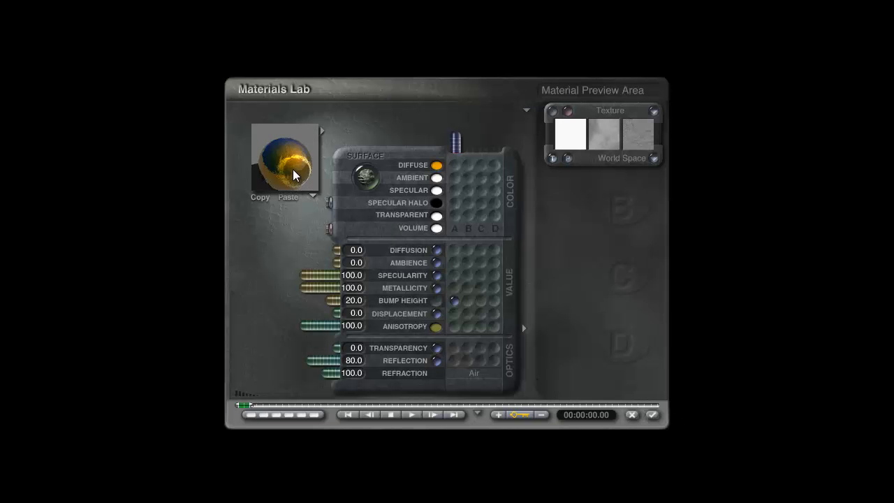
left_click(650, 415)
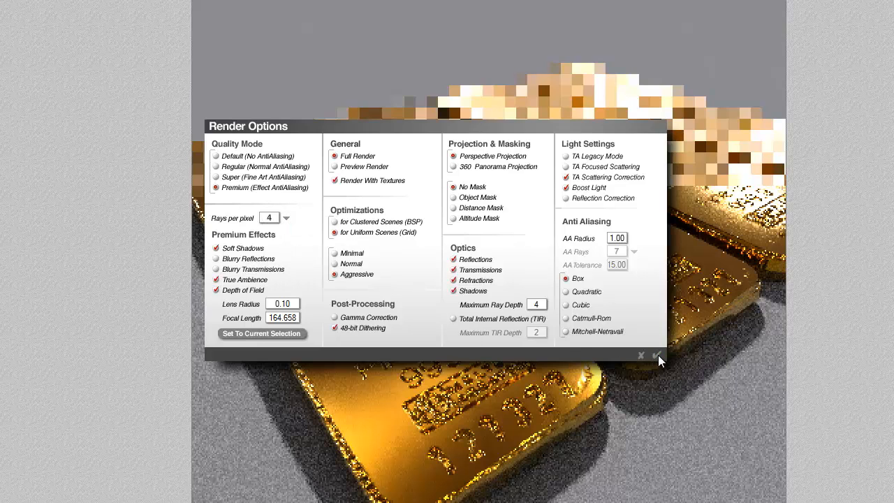
Step: Accept the Render Options and bring up Document Setup for the render resolution
left_click(639, 356)
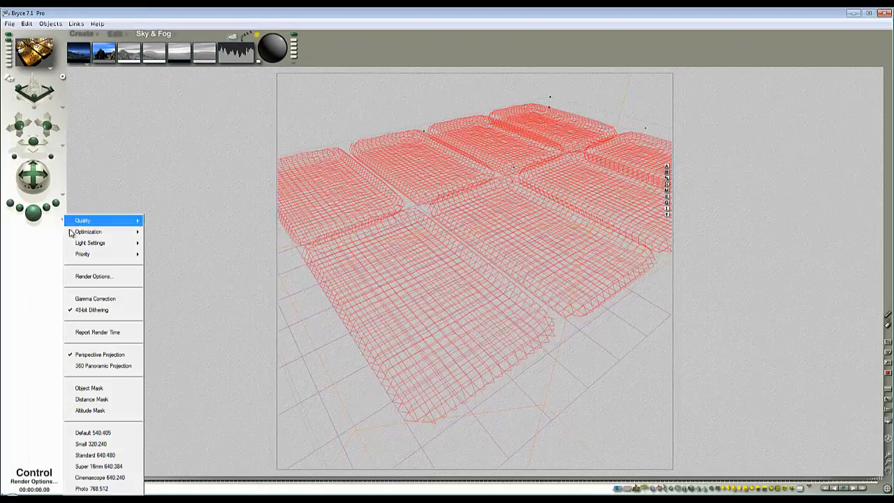
left_click(92, 276)
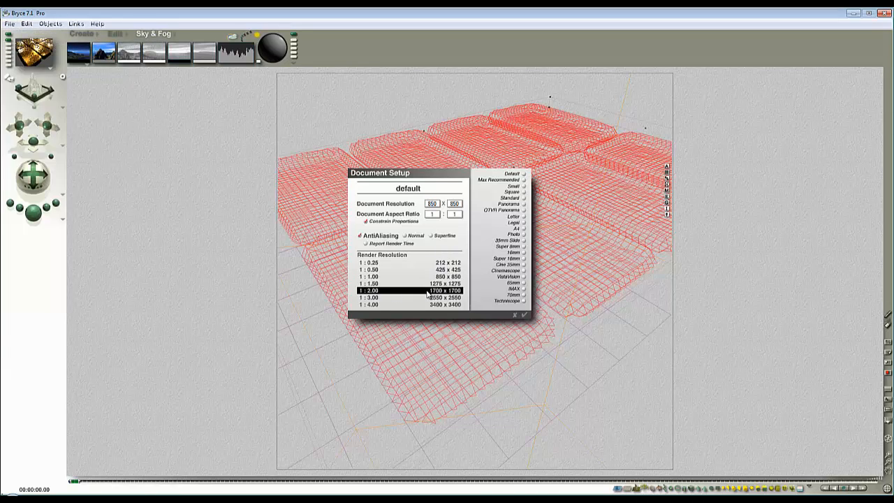
Step: Choose a larger render resolution in Document Setup for the final render
left_click(522, 316)
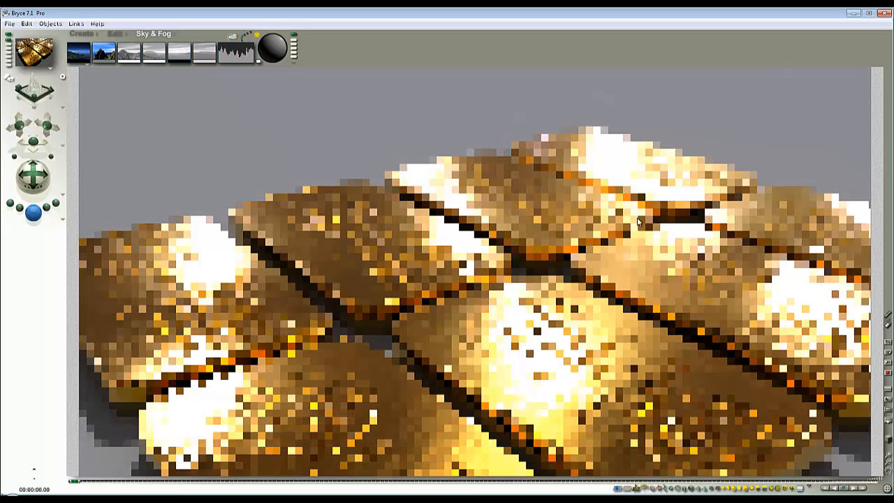
mouse_move(466, 234)
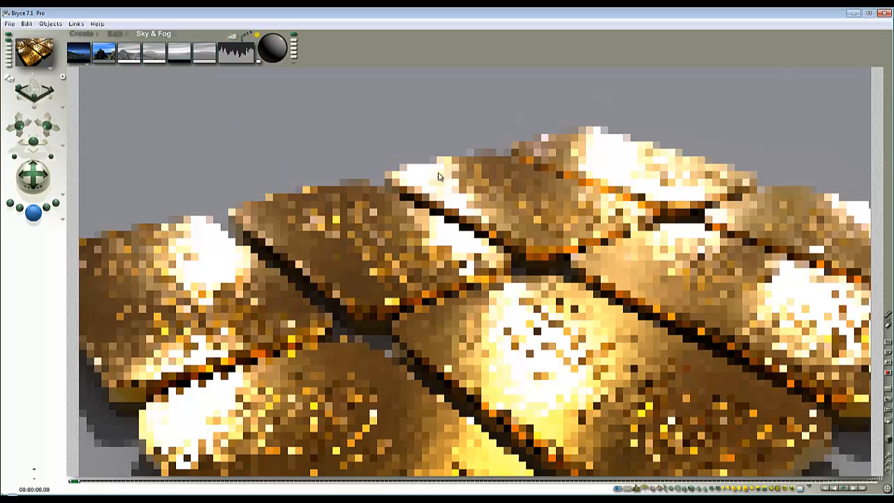
mouse_move(431, 131)
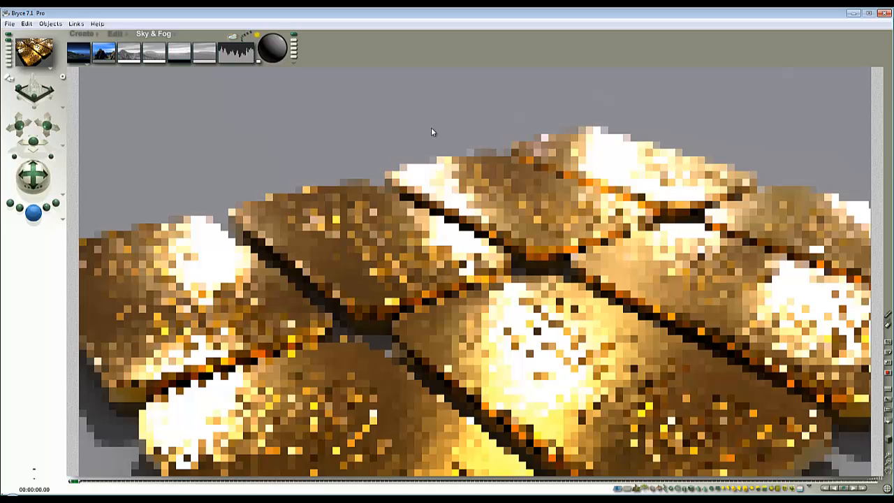
mouse_move(472, 116)
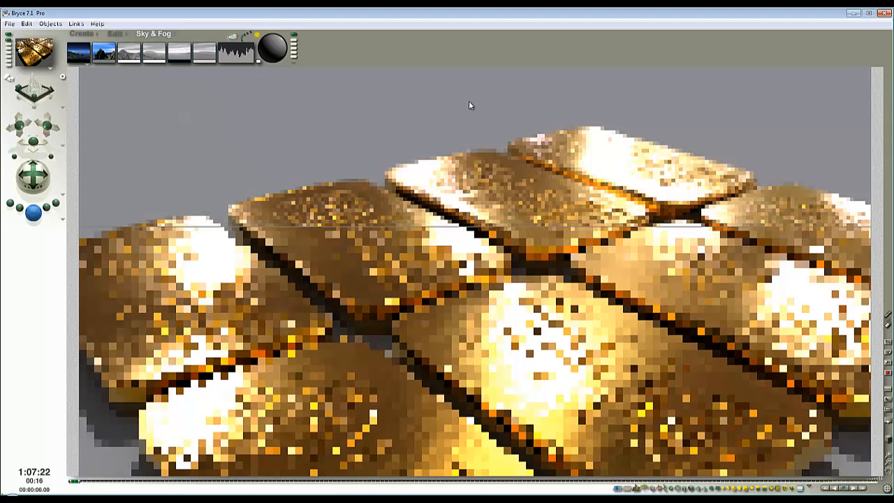
mouse_move(701, 120)
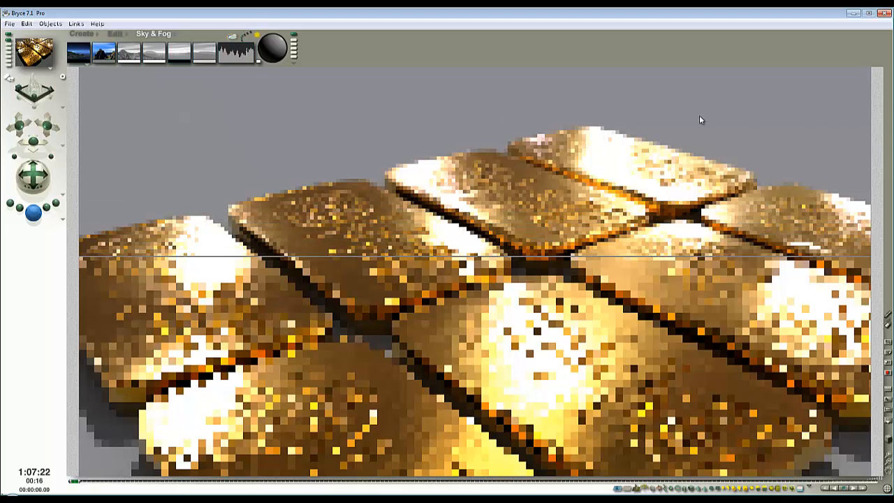